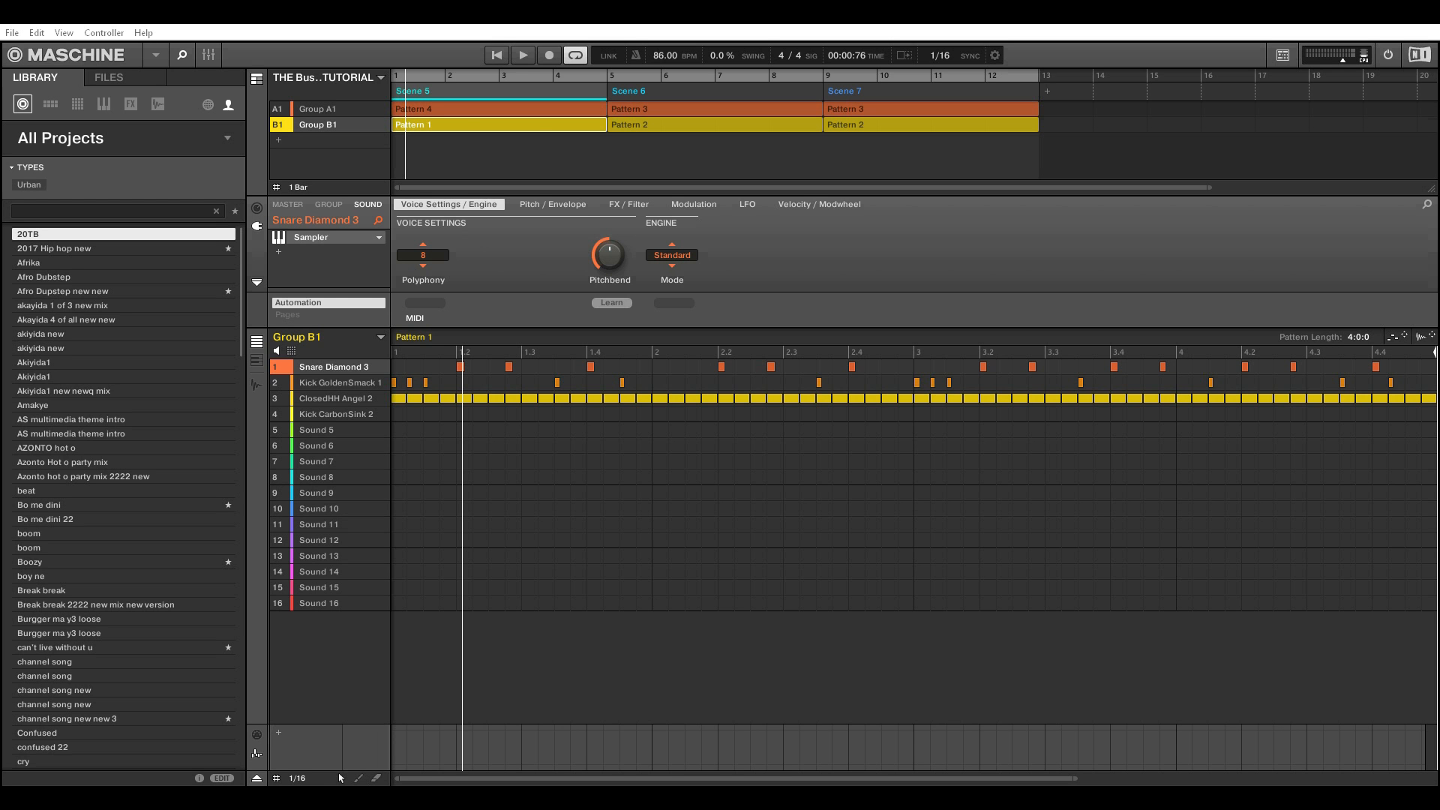
Step: Preview the song briefly, then add a third group and name it 'Fade Effect'
left_click(522, 55)
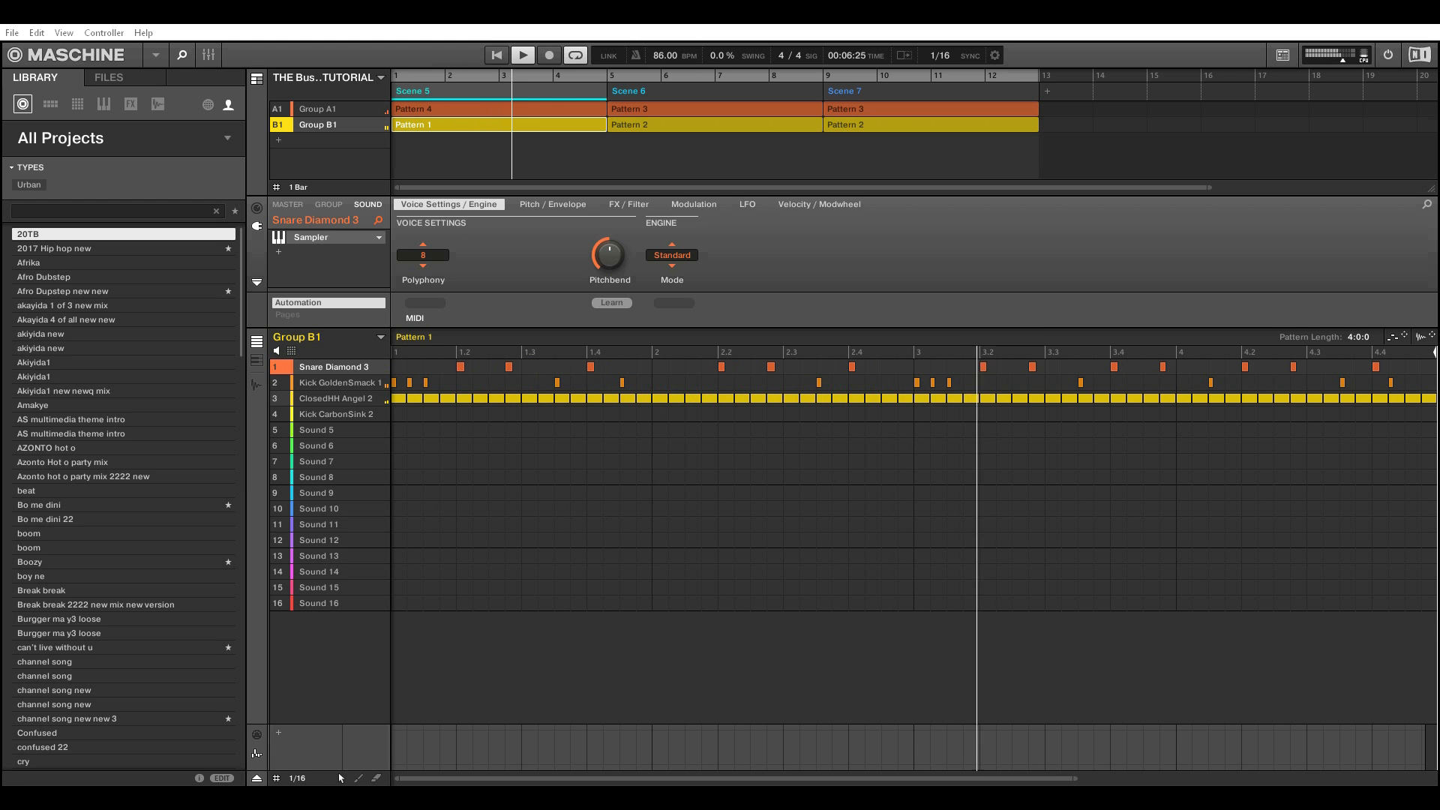
left_click(522, 56)
type("Fade E")
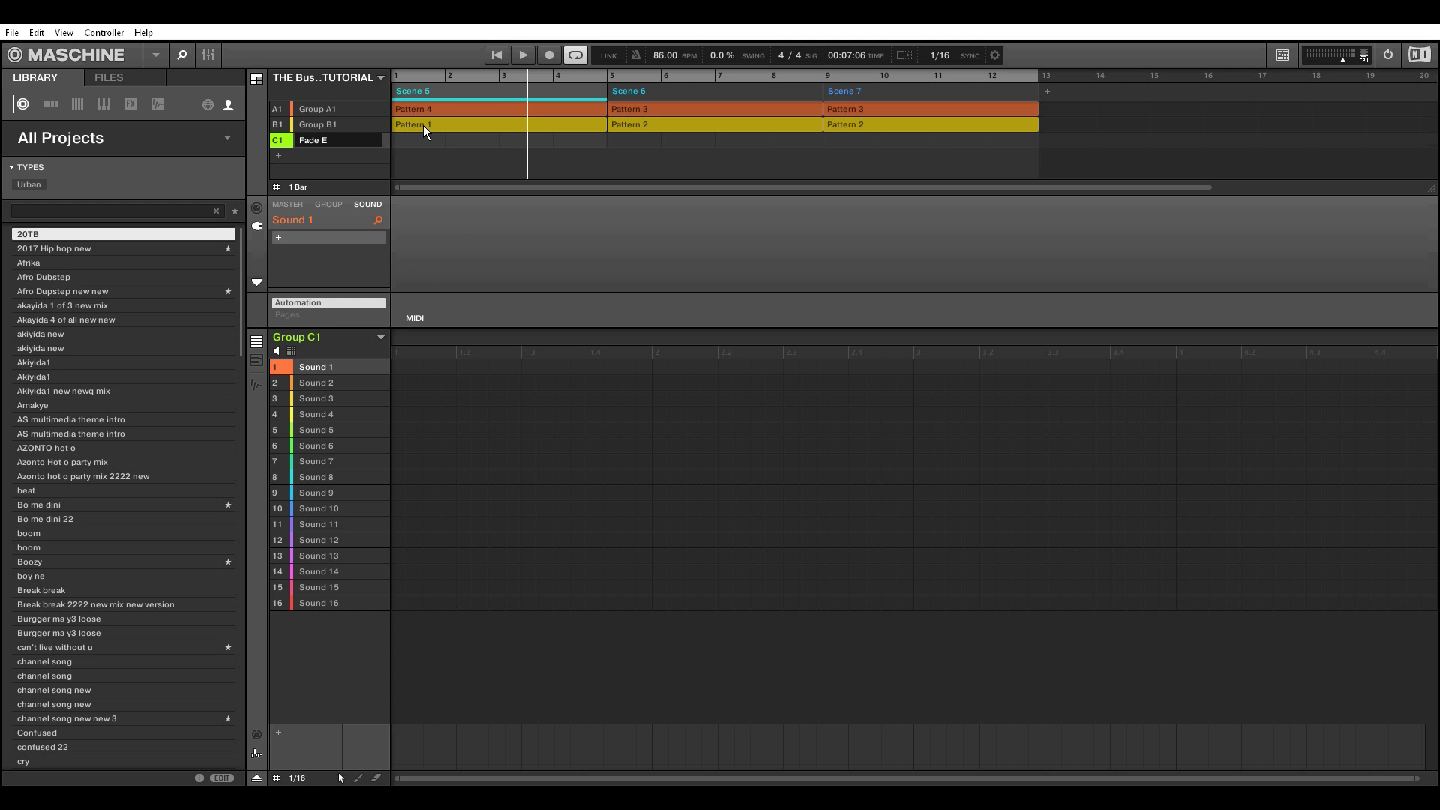
type("ffect")
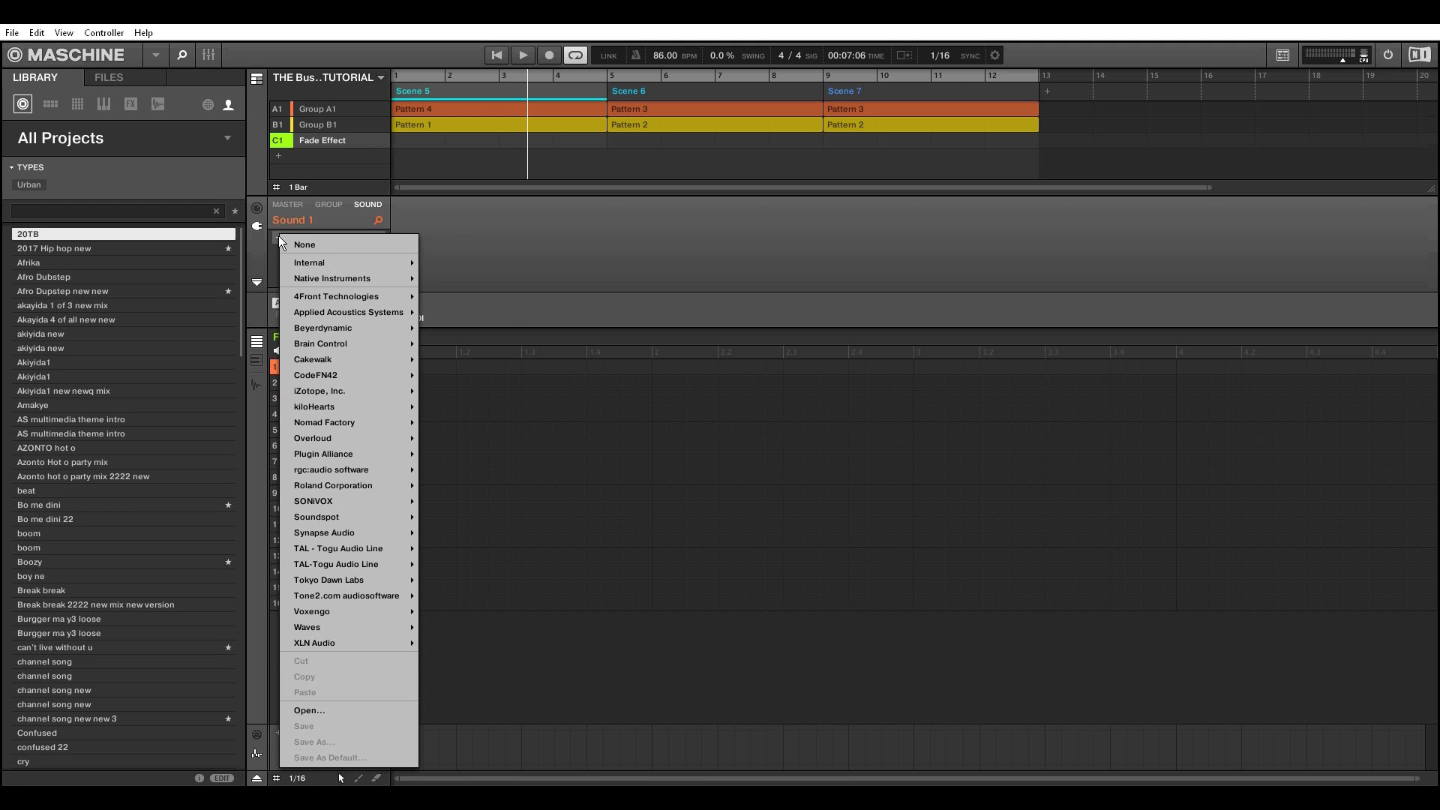
mouse_move(333, 262)
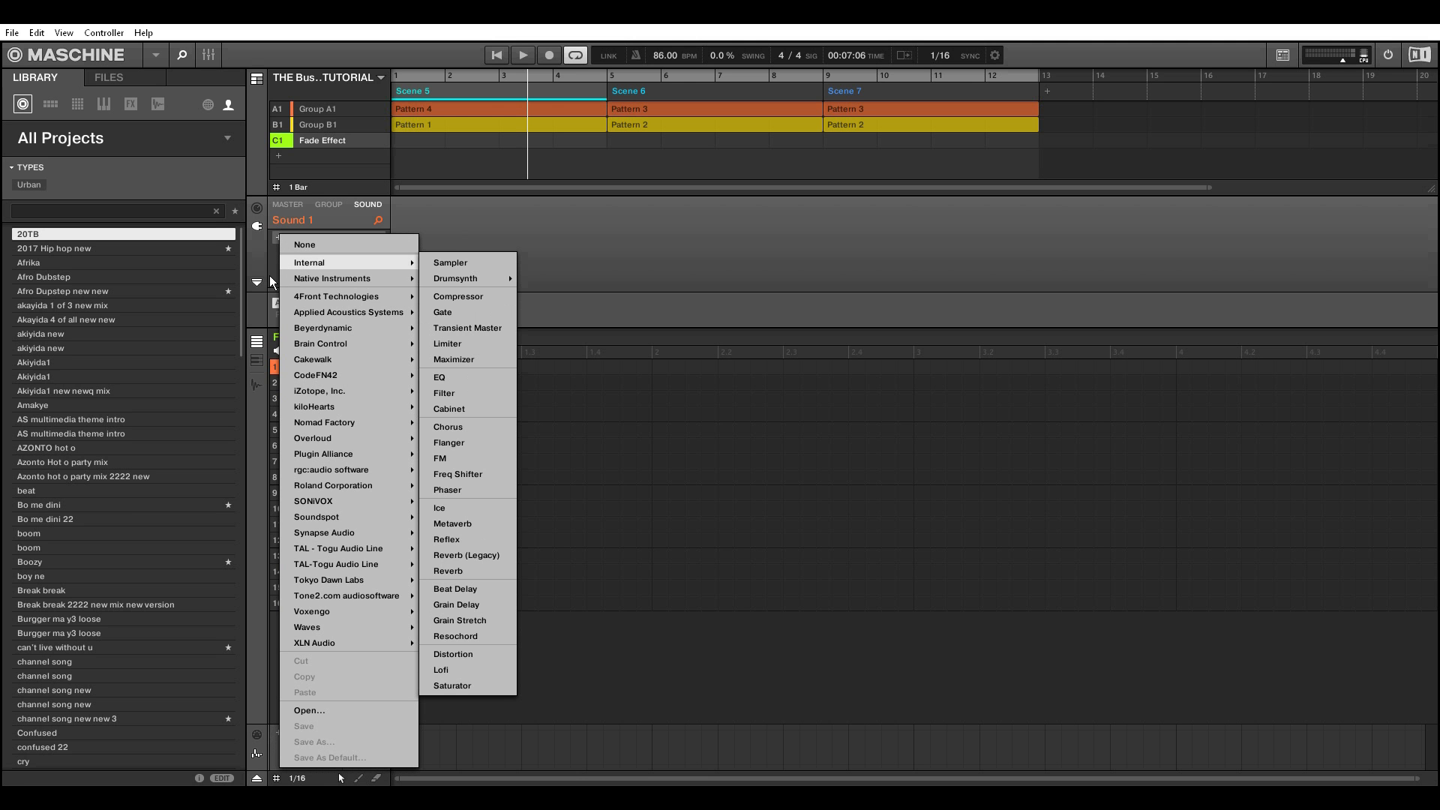
mouse_move(333, 279)
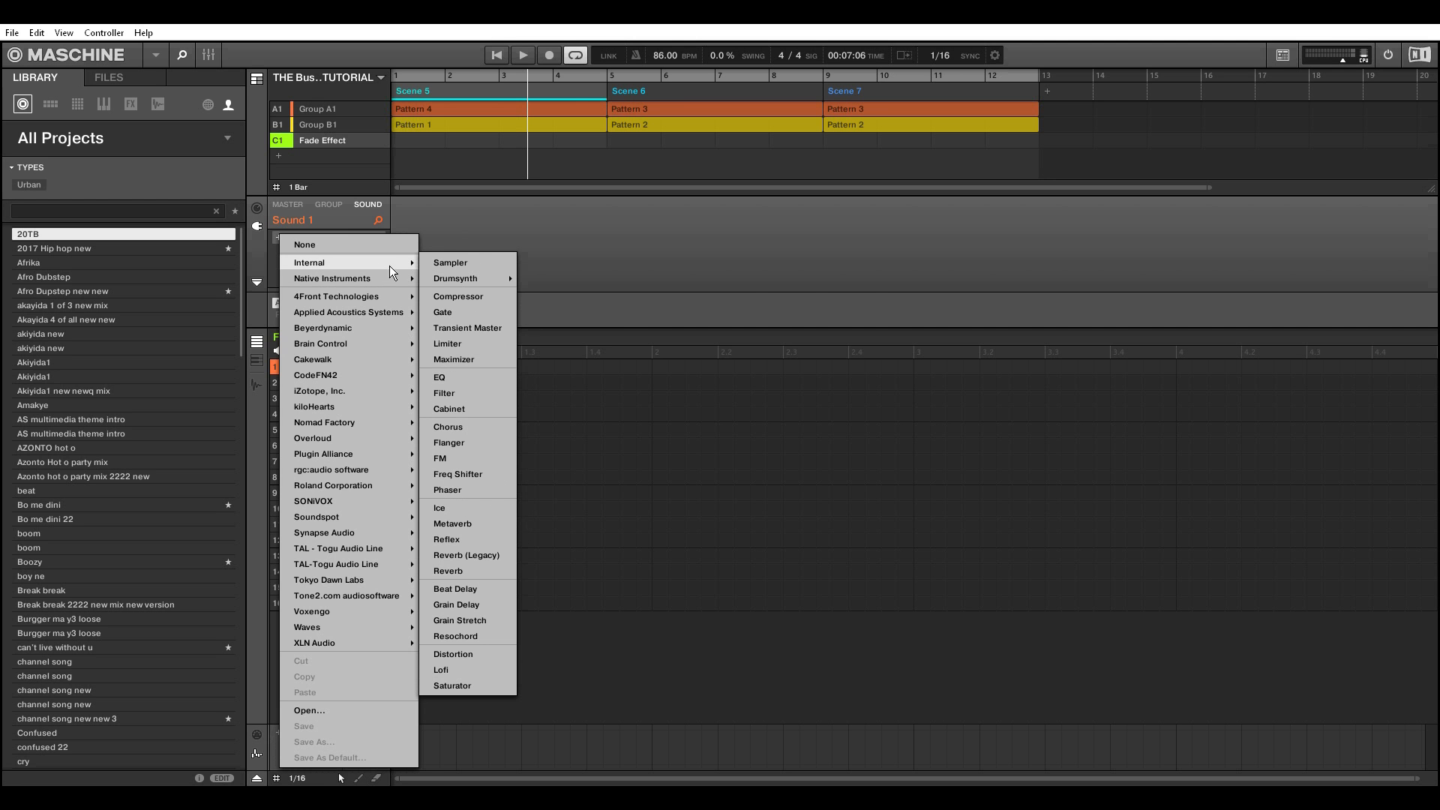
Step: Load the internal EQ effect into Sound 1 of the Fade Effect group
left_click(440, 376)
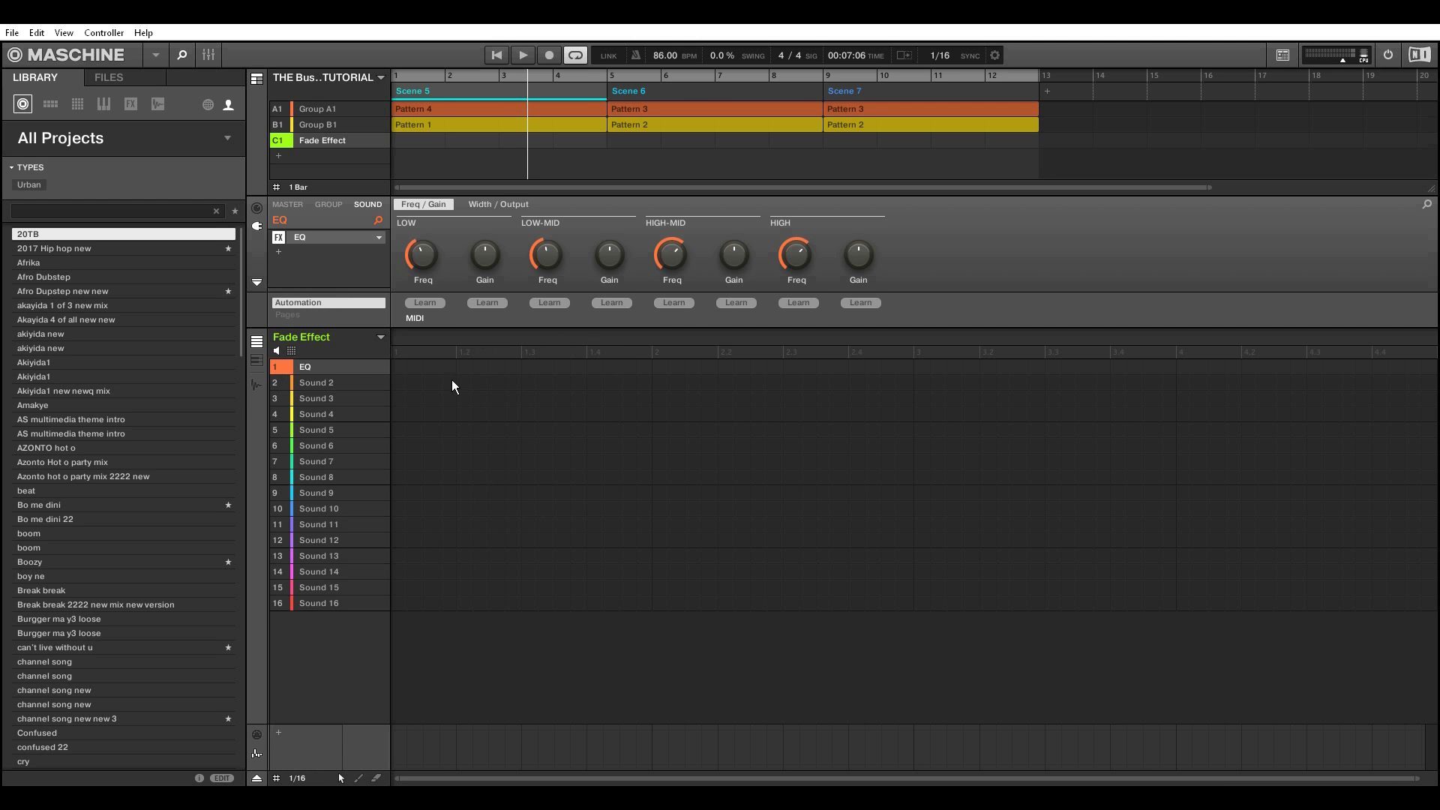
mouse_move(930, 266)
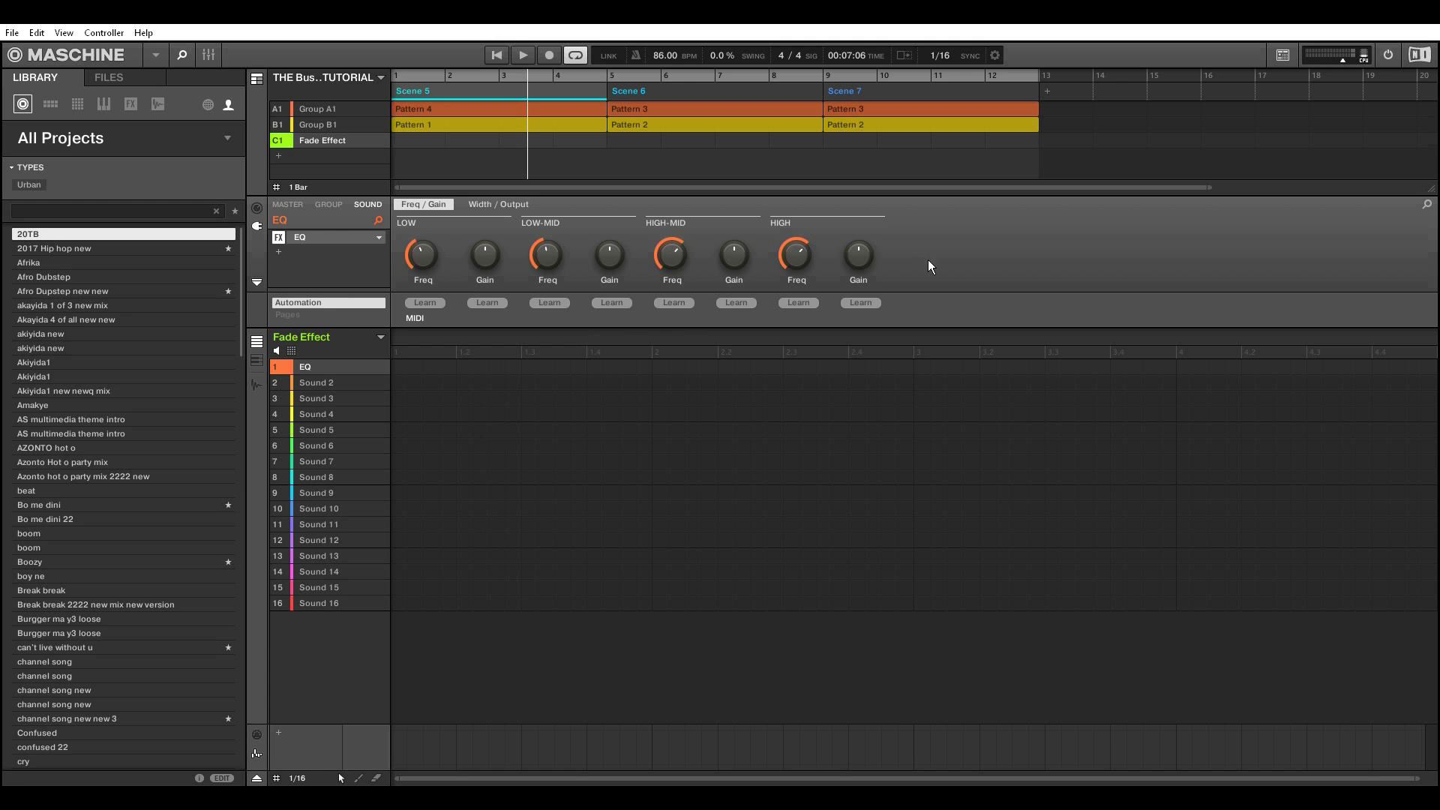
mouse_move(420, 285)
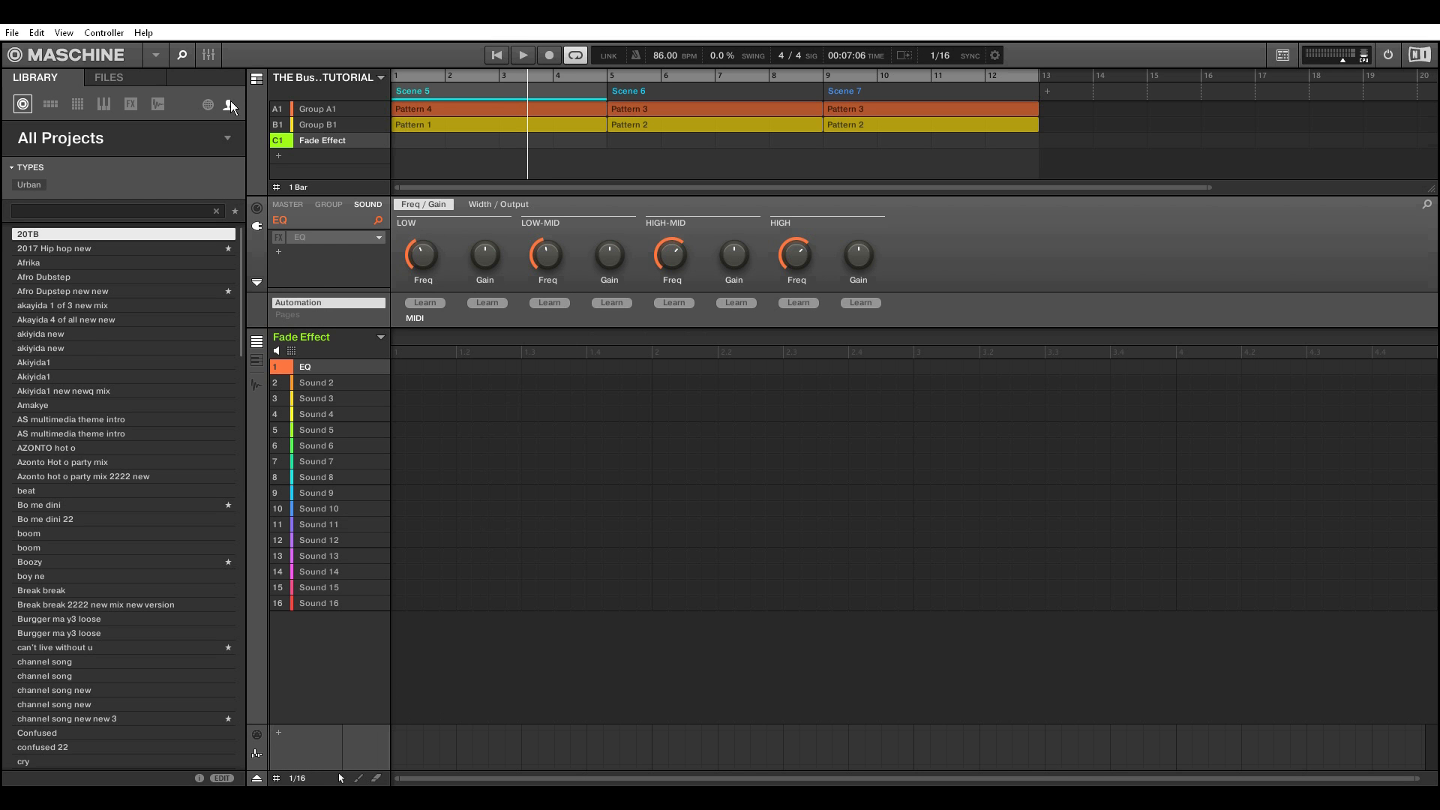
Step: Switch from the arranger to the mixer showing A1, B1, Fade Effect and Master
left_click(328, 204)
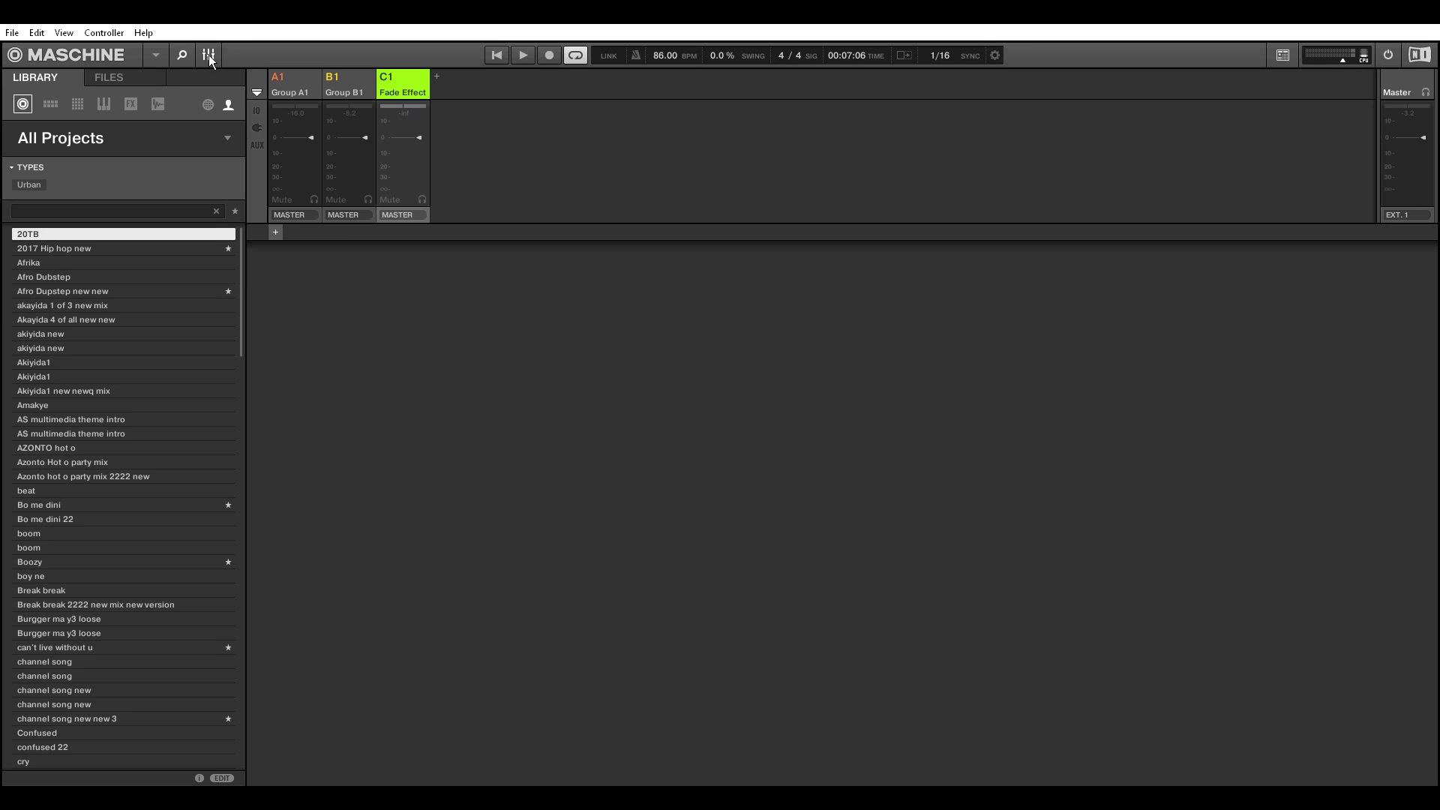
mouse_move(577, 174)
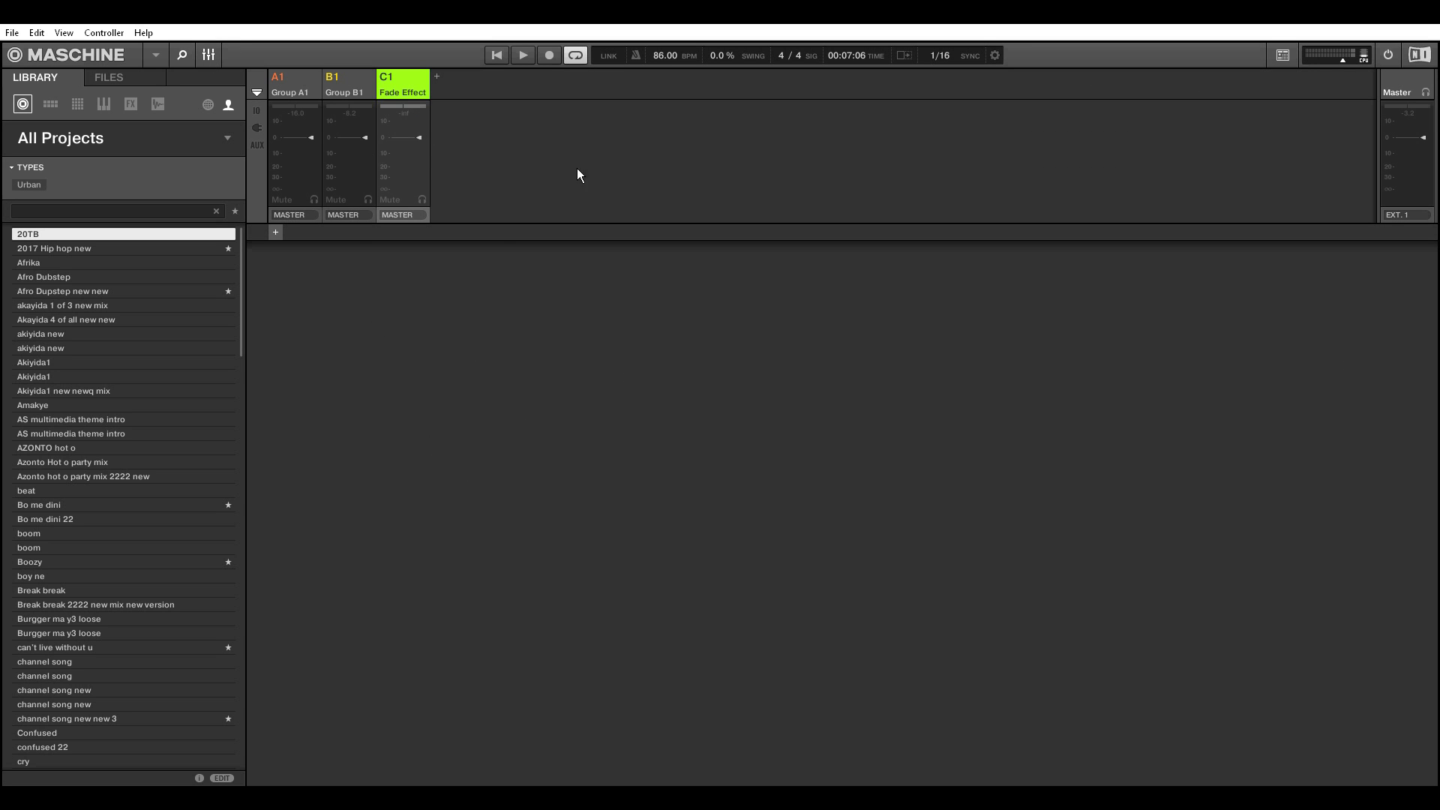
mouse_move(456, 139)
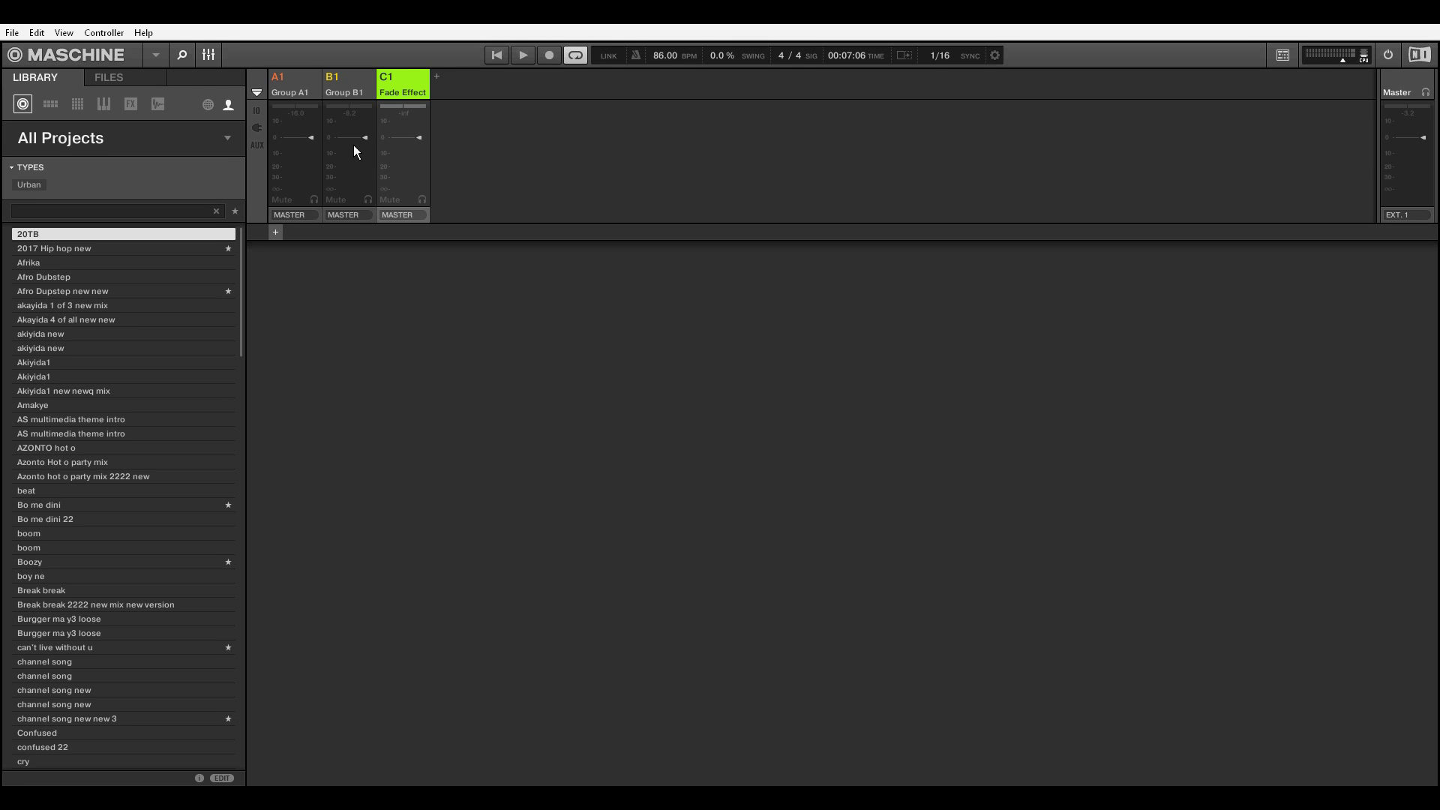
mouse_move(354, 74)
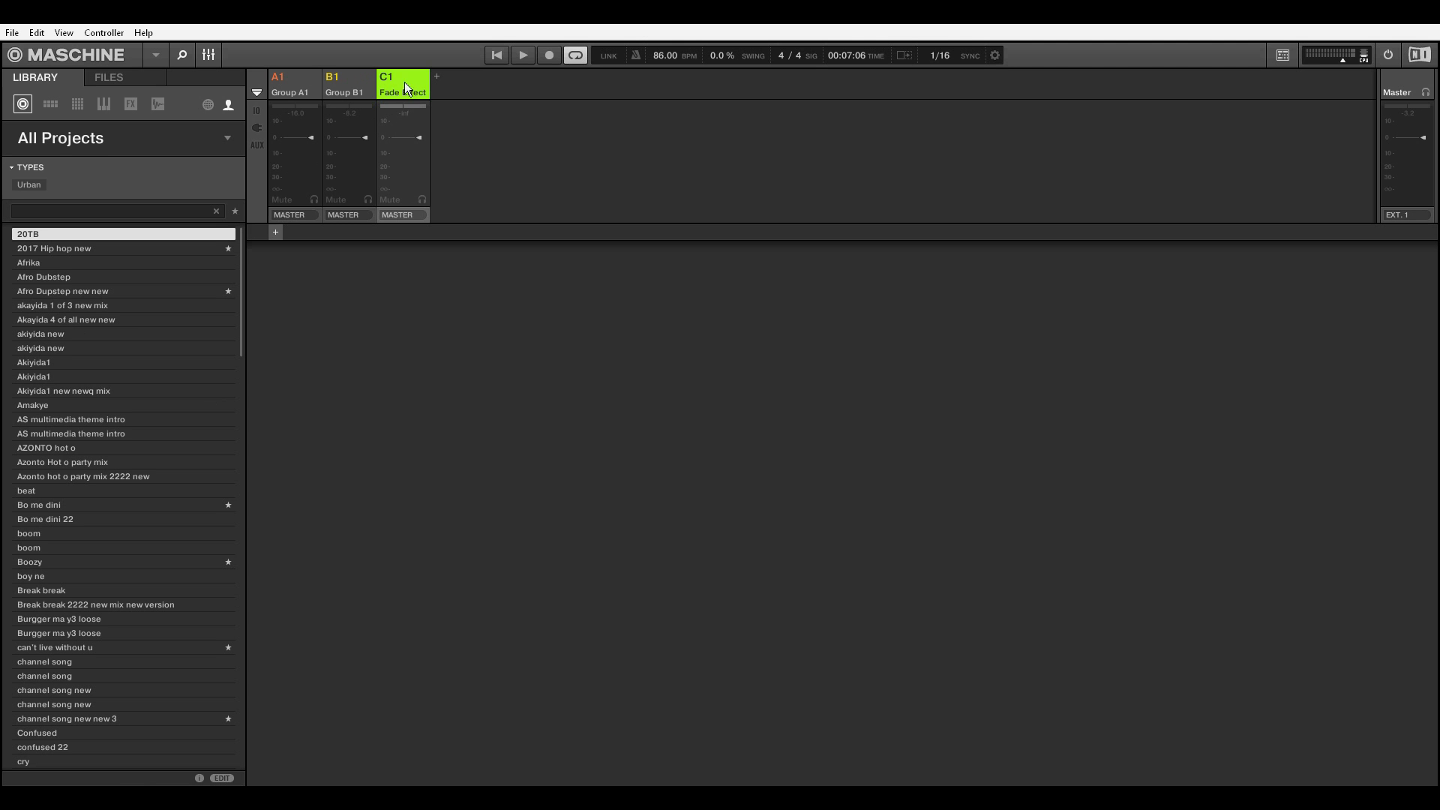
mouse_move(406, 235)
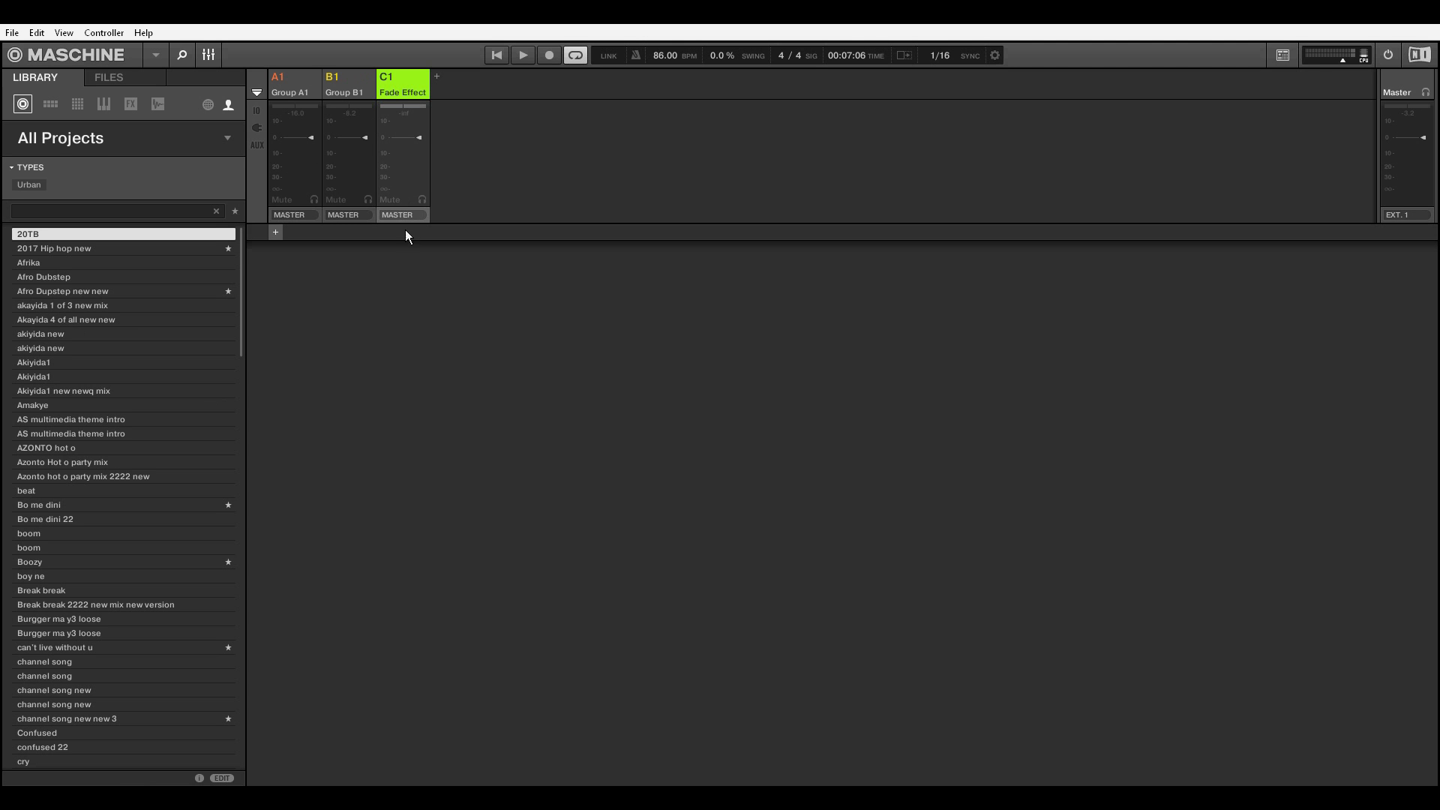
mouse_move(459, 162)
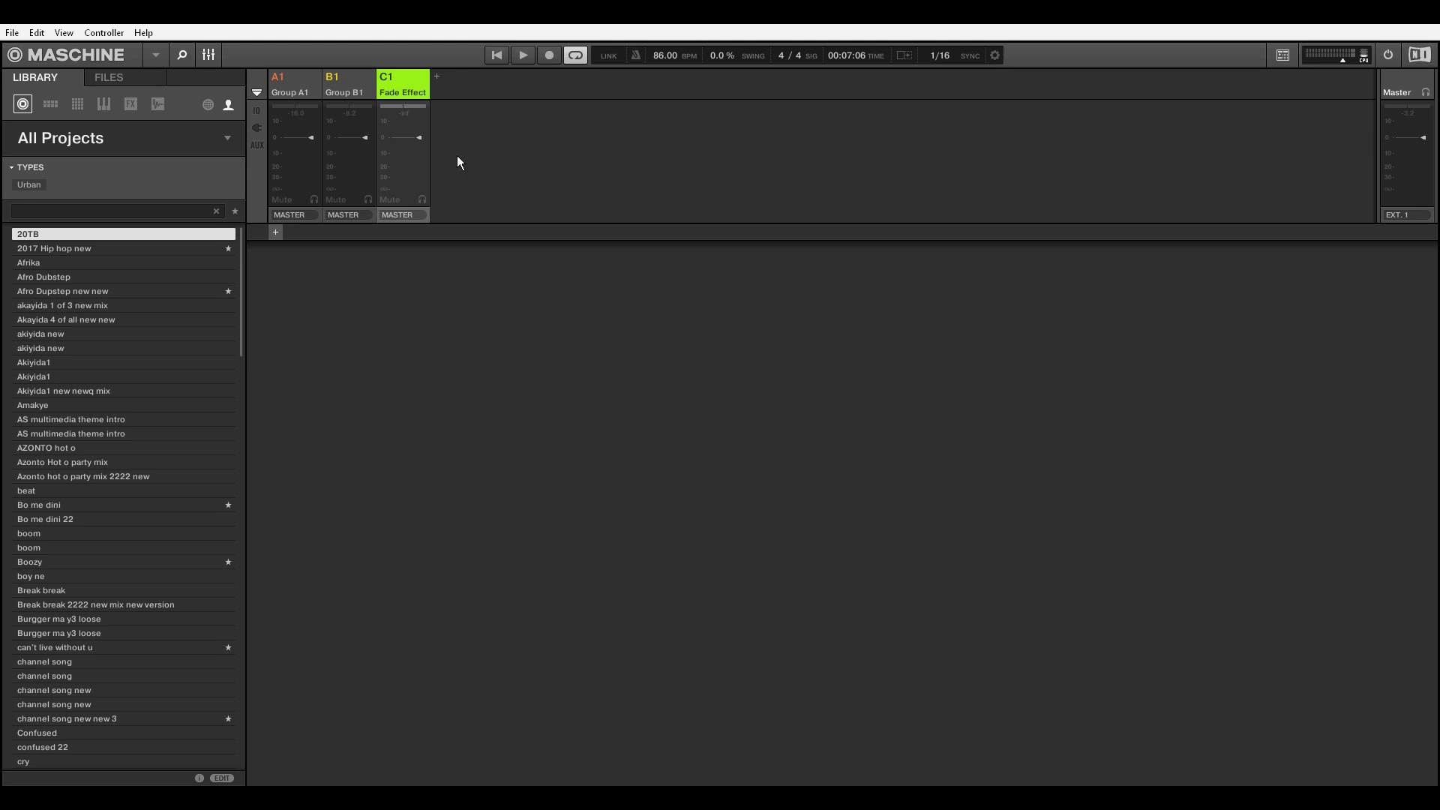
mouse_move(531, 129)
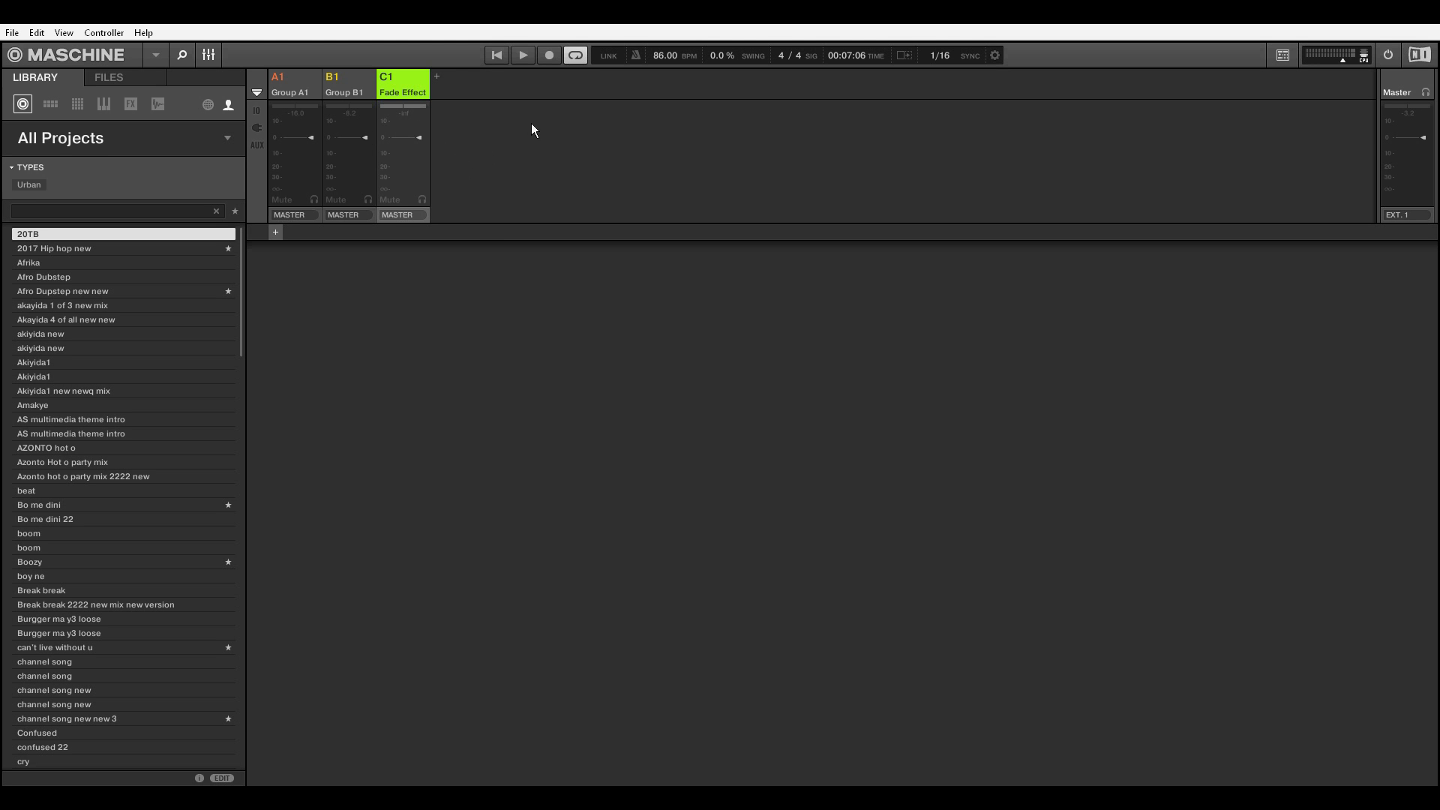
mouse_move(418, 222)
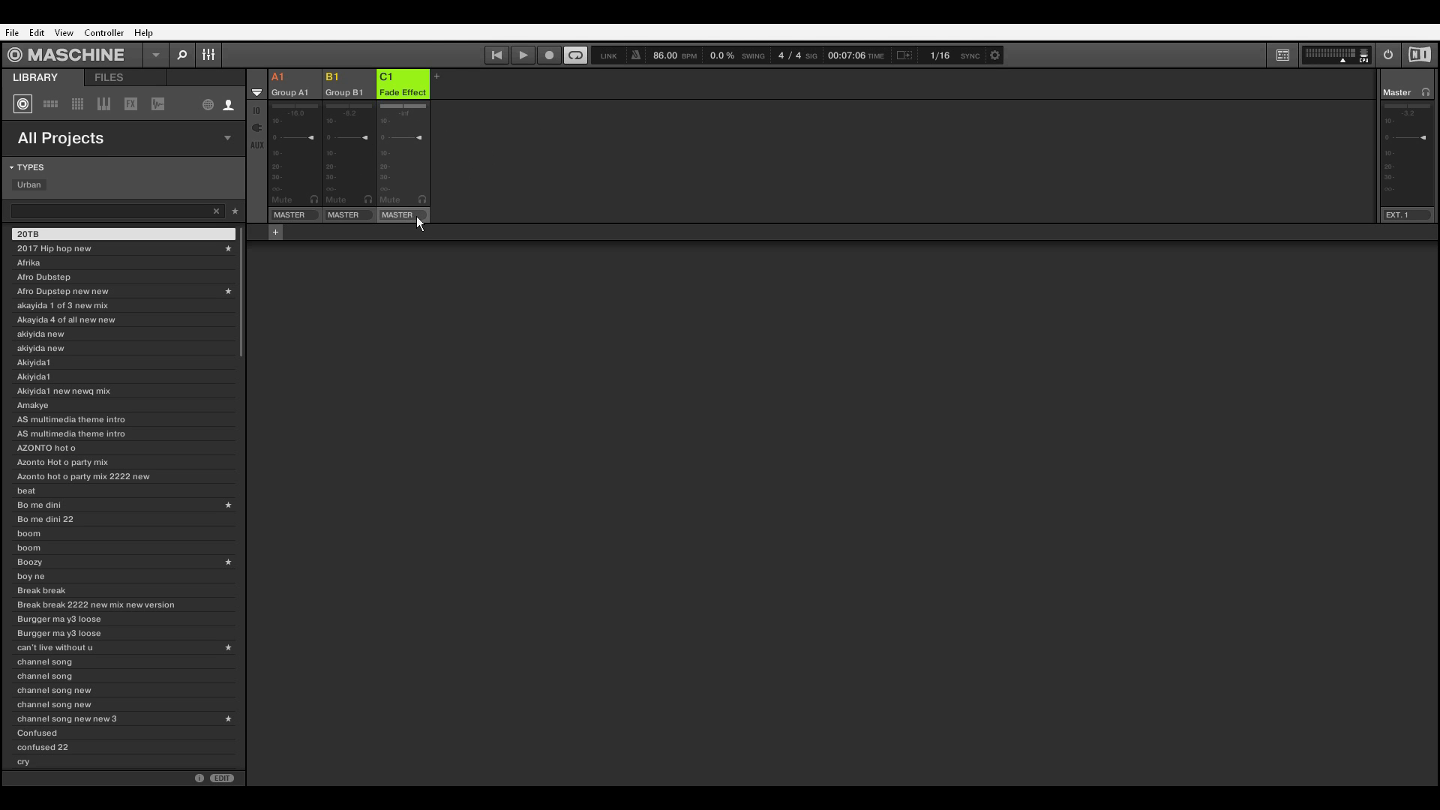
mouse_move(418, 219)
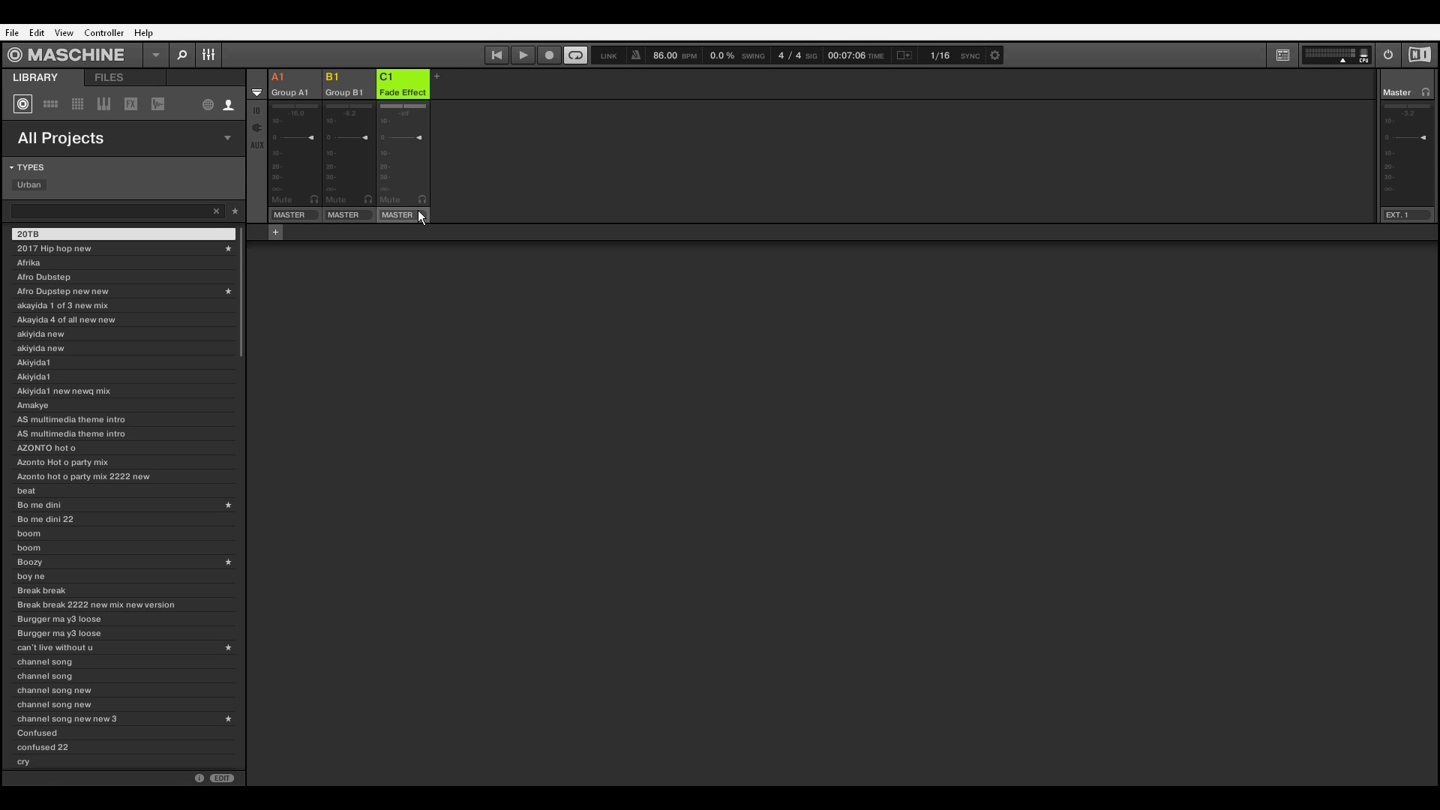
mouse_move(298, 219)
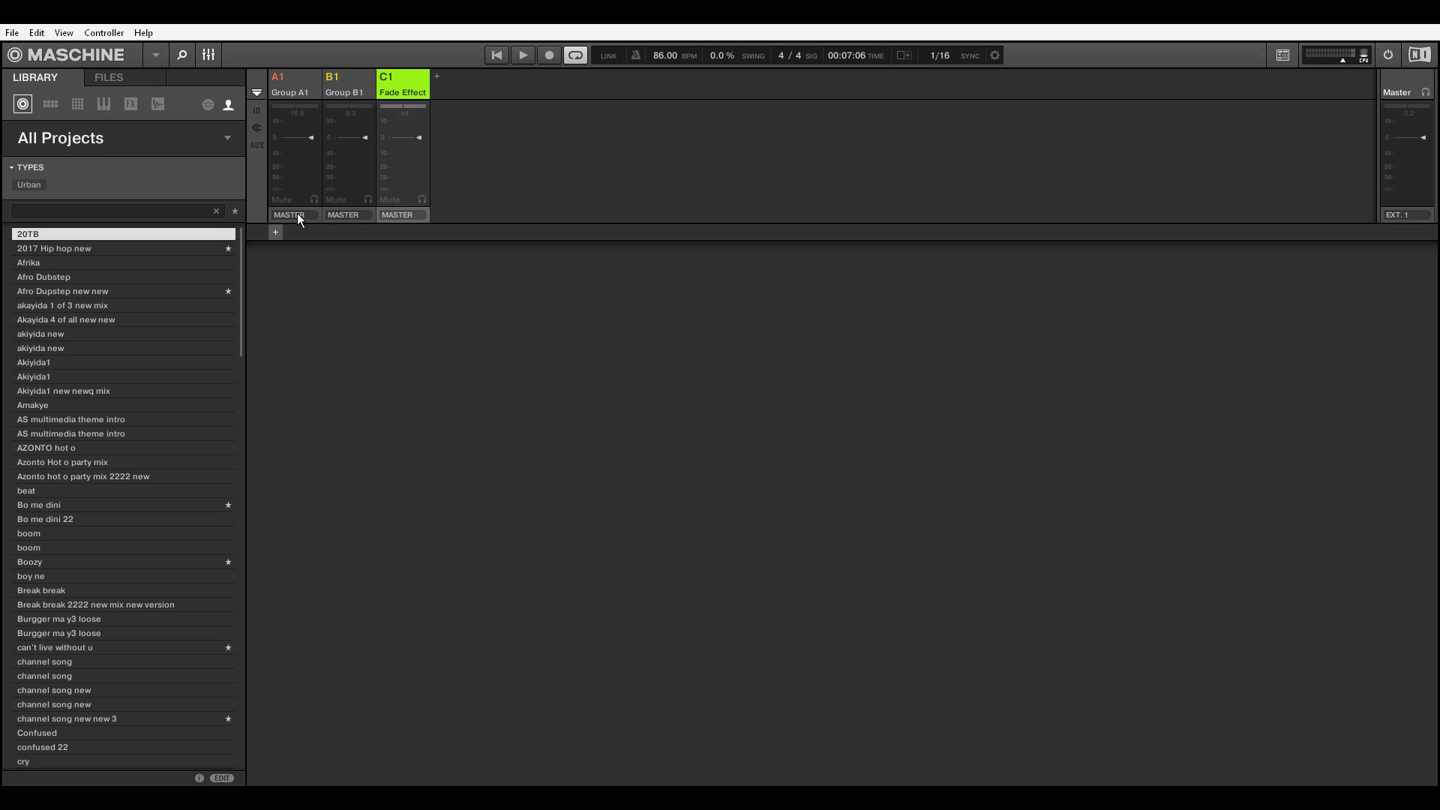
Step: Route Group A1 and Group B1 outputs to C1:S1 - Fade Effect: EQ
left_click(293, 214)
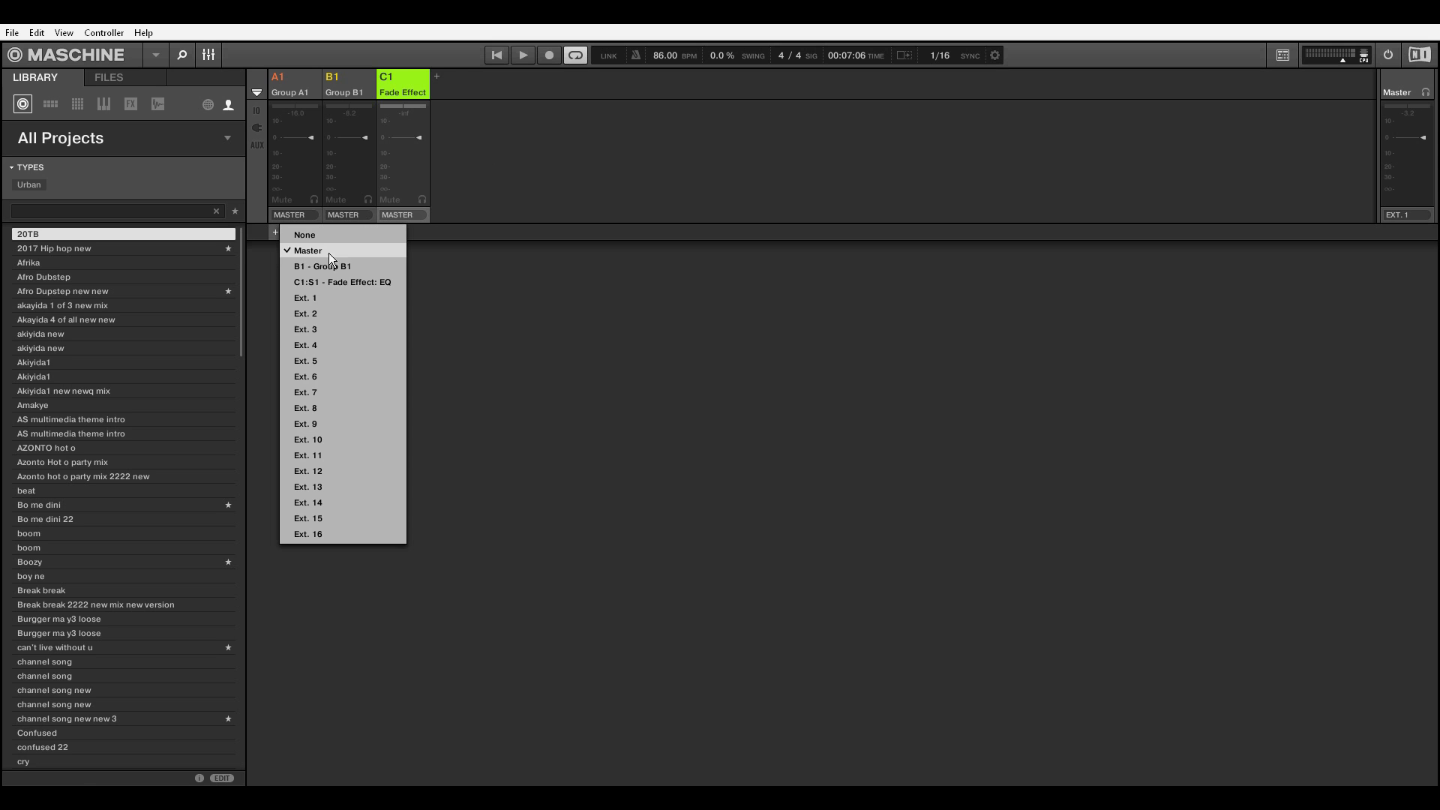
mouse_move(342, 280)
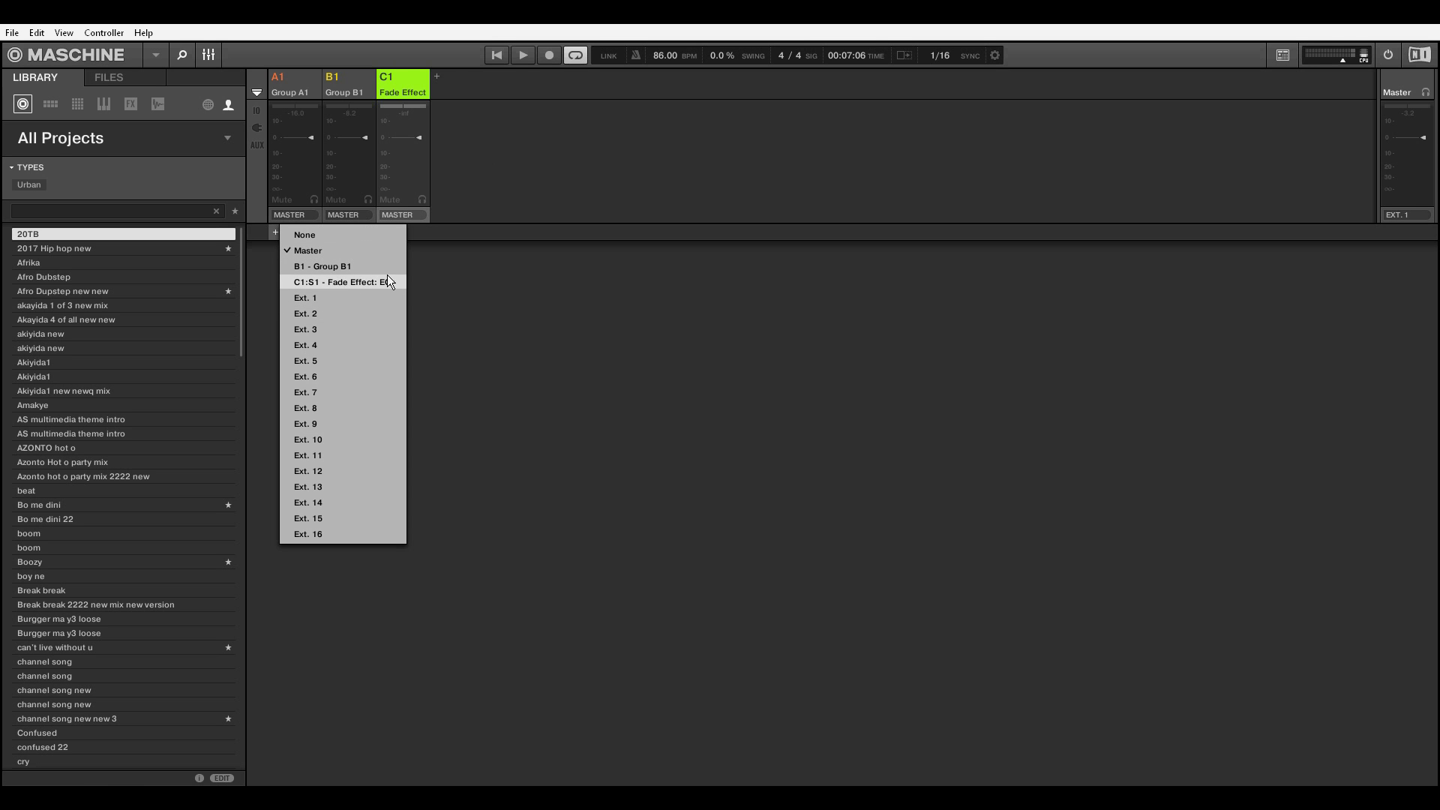
mouse_move(366, 292)
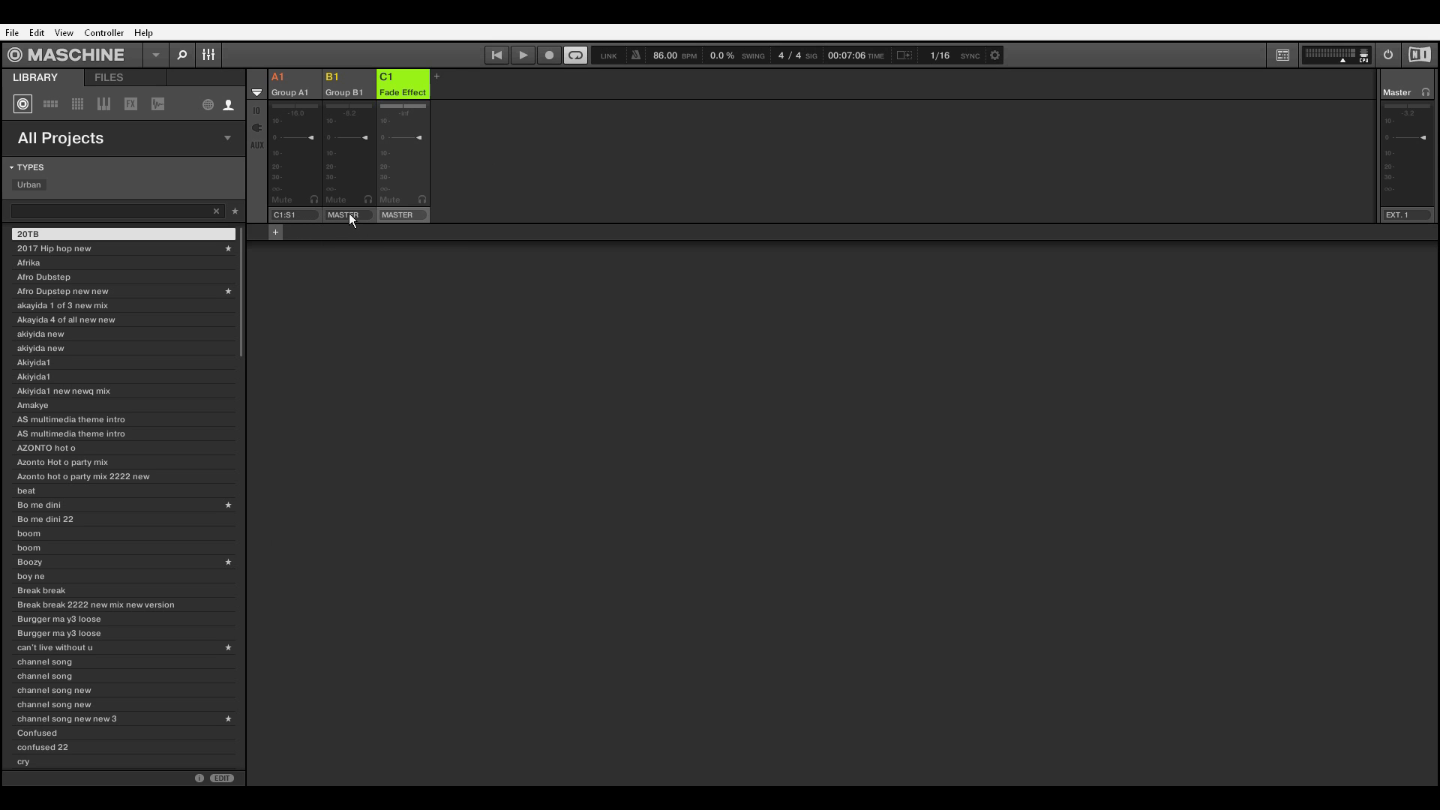
left_click(343, 215)
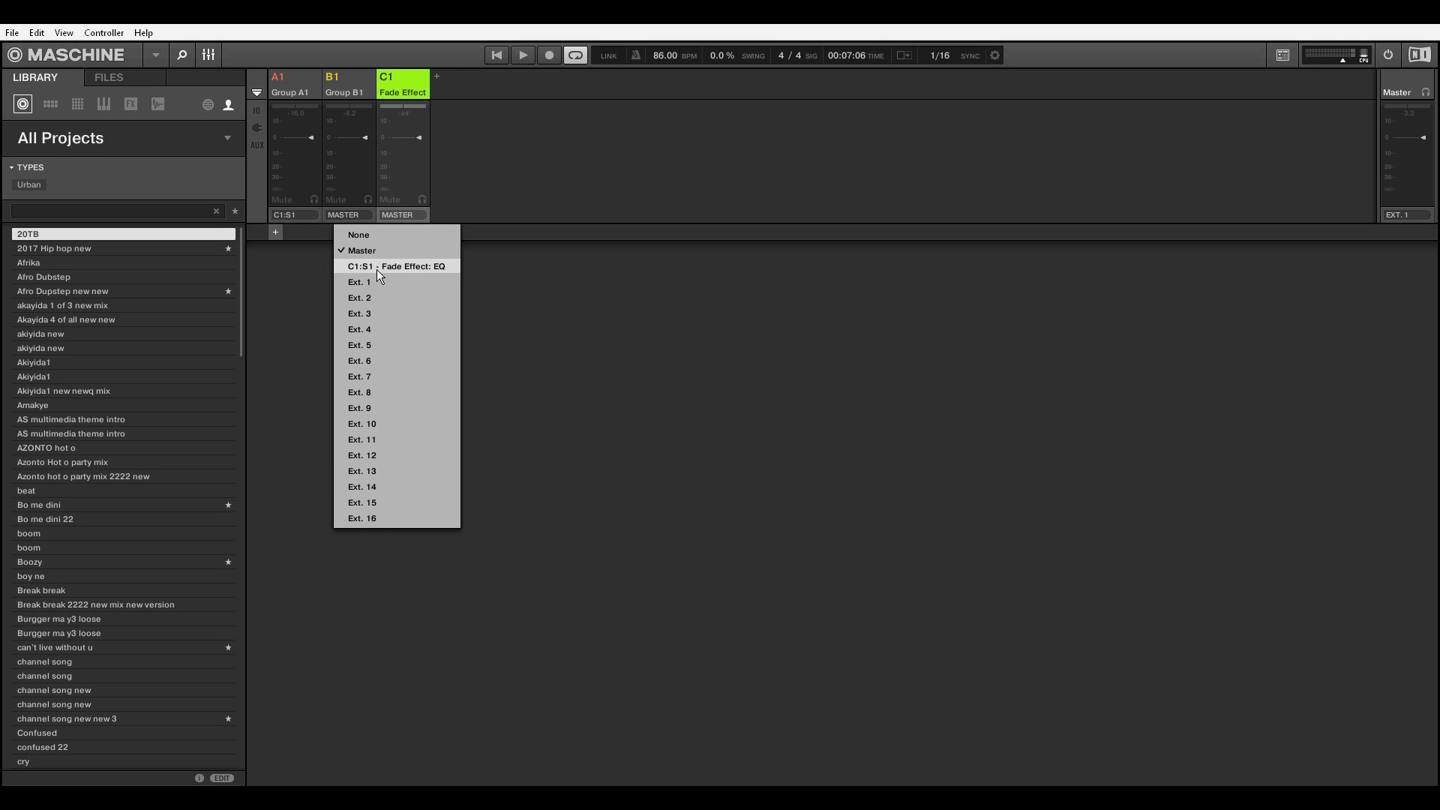
left_click(395, 266)
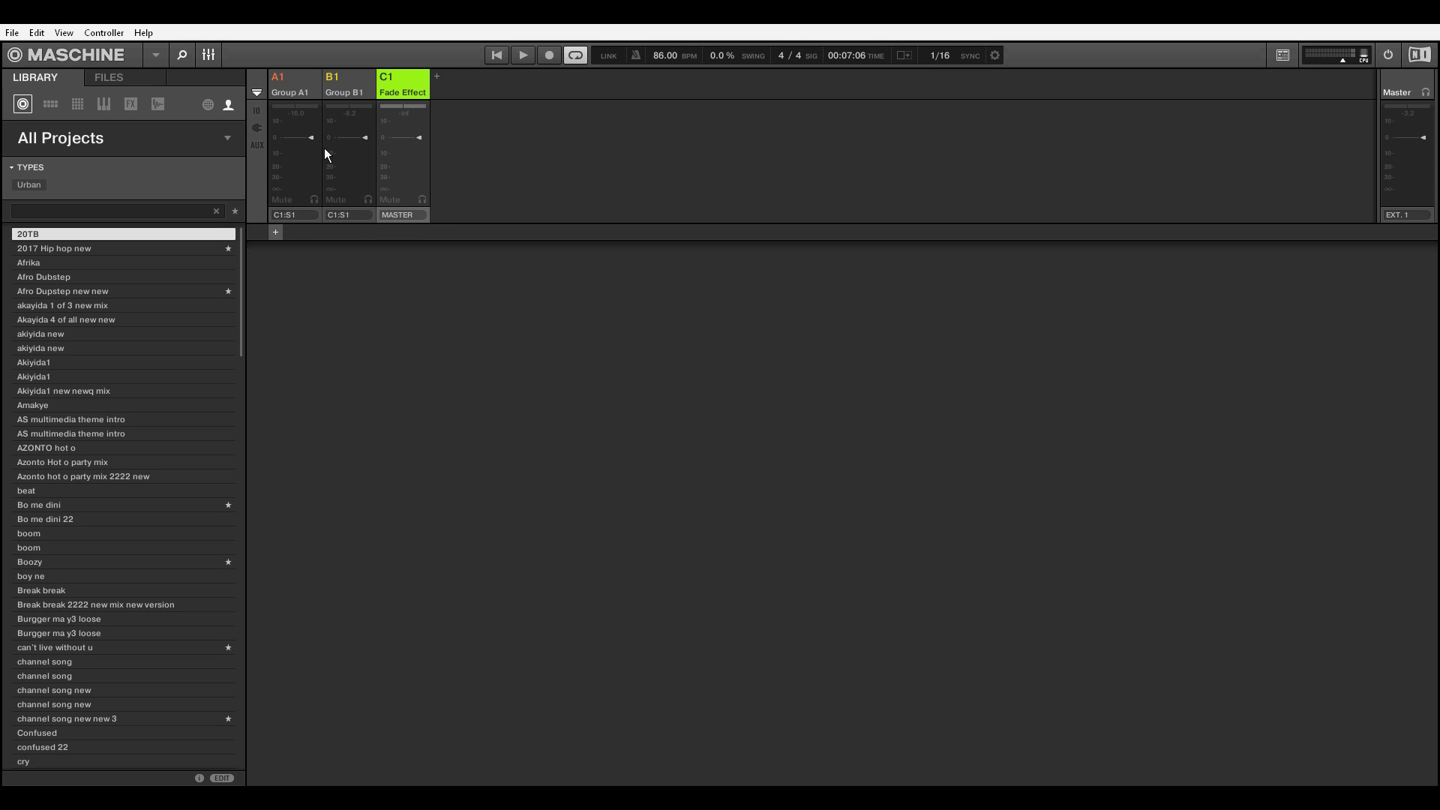
mouse_move(208, 55)
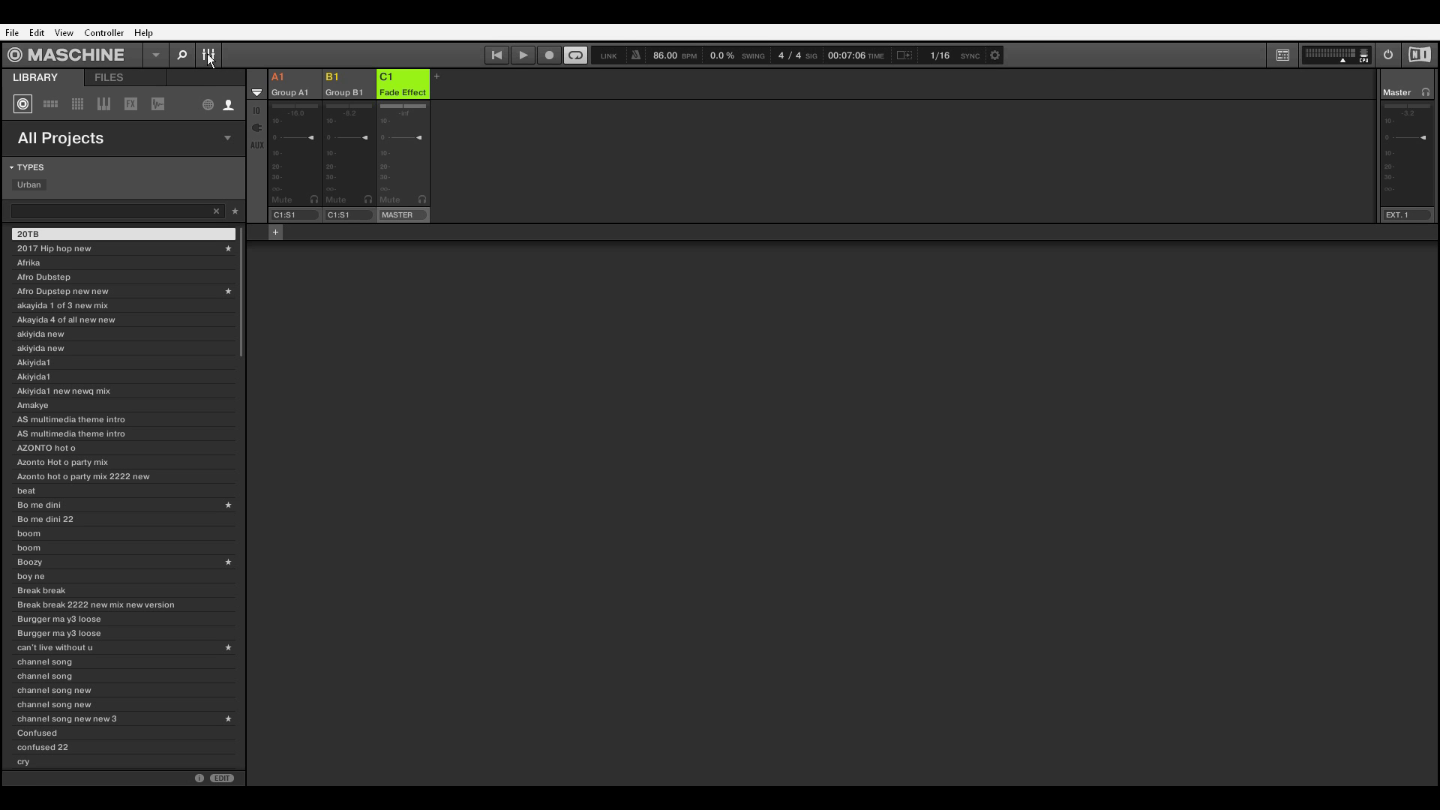
Step: Back in the arranger, show the EQ sound's output settings page
left_click(207, 55)
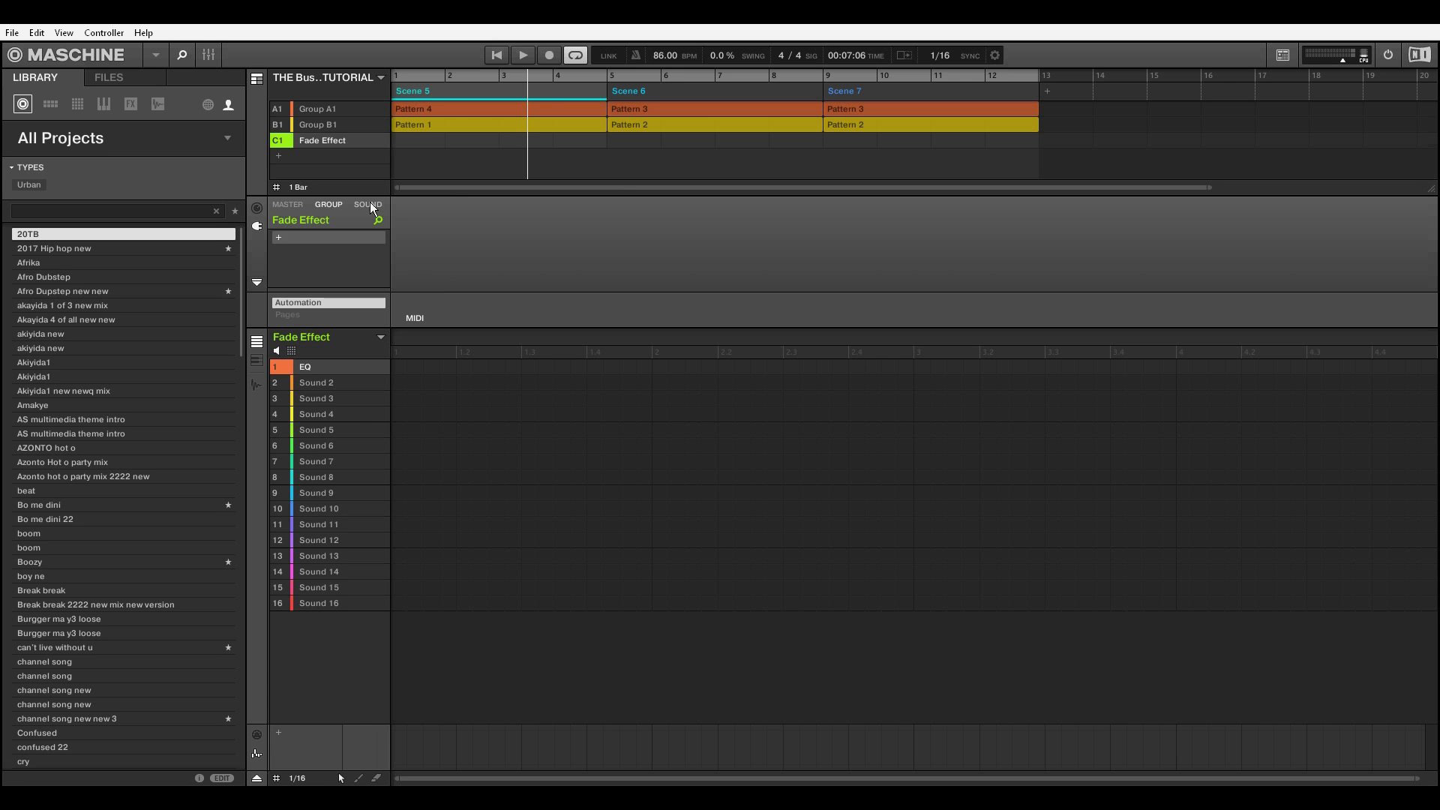
left_click(367, 205)
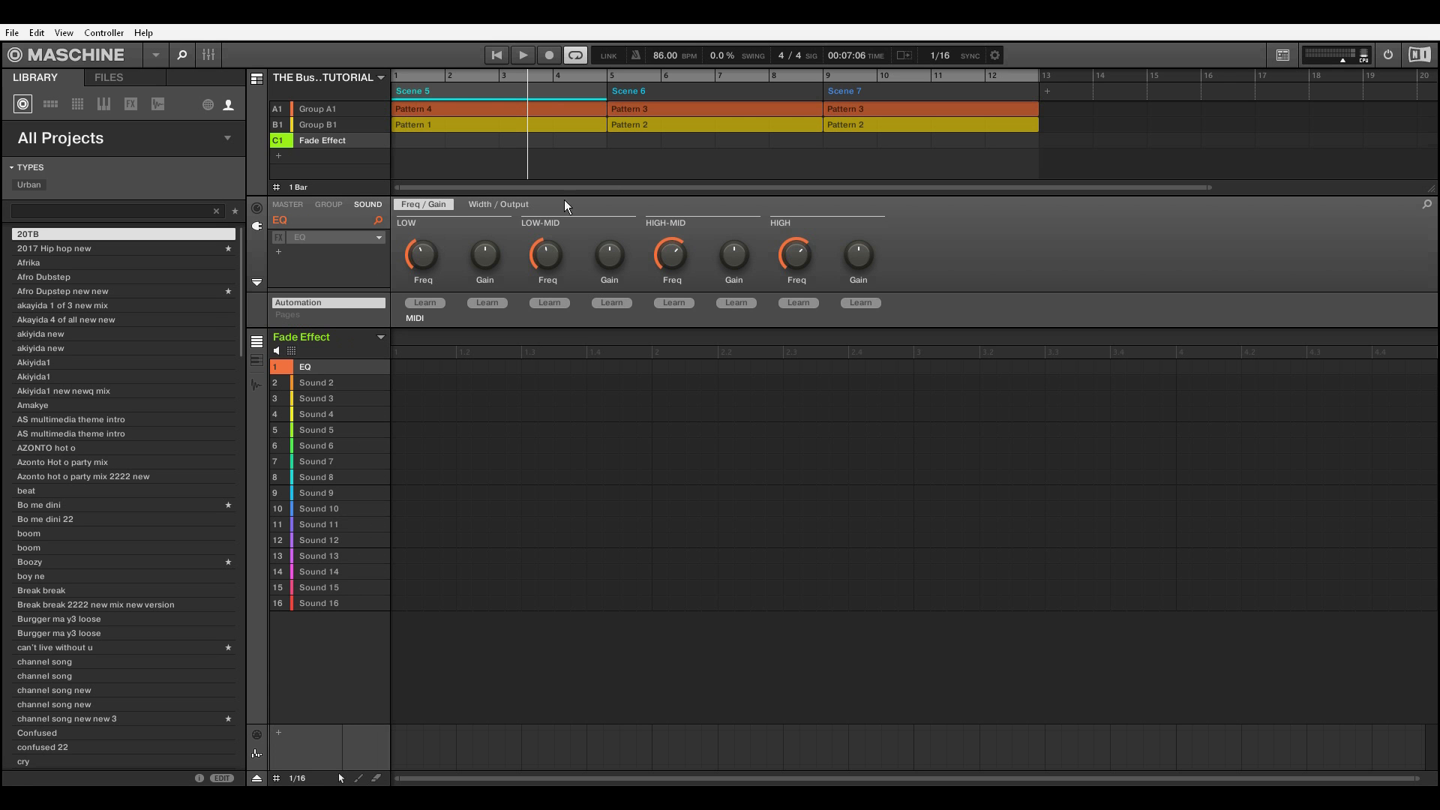
mouse_move(269, 177)
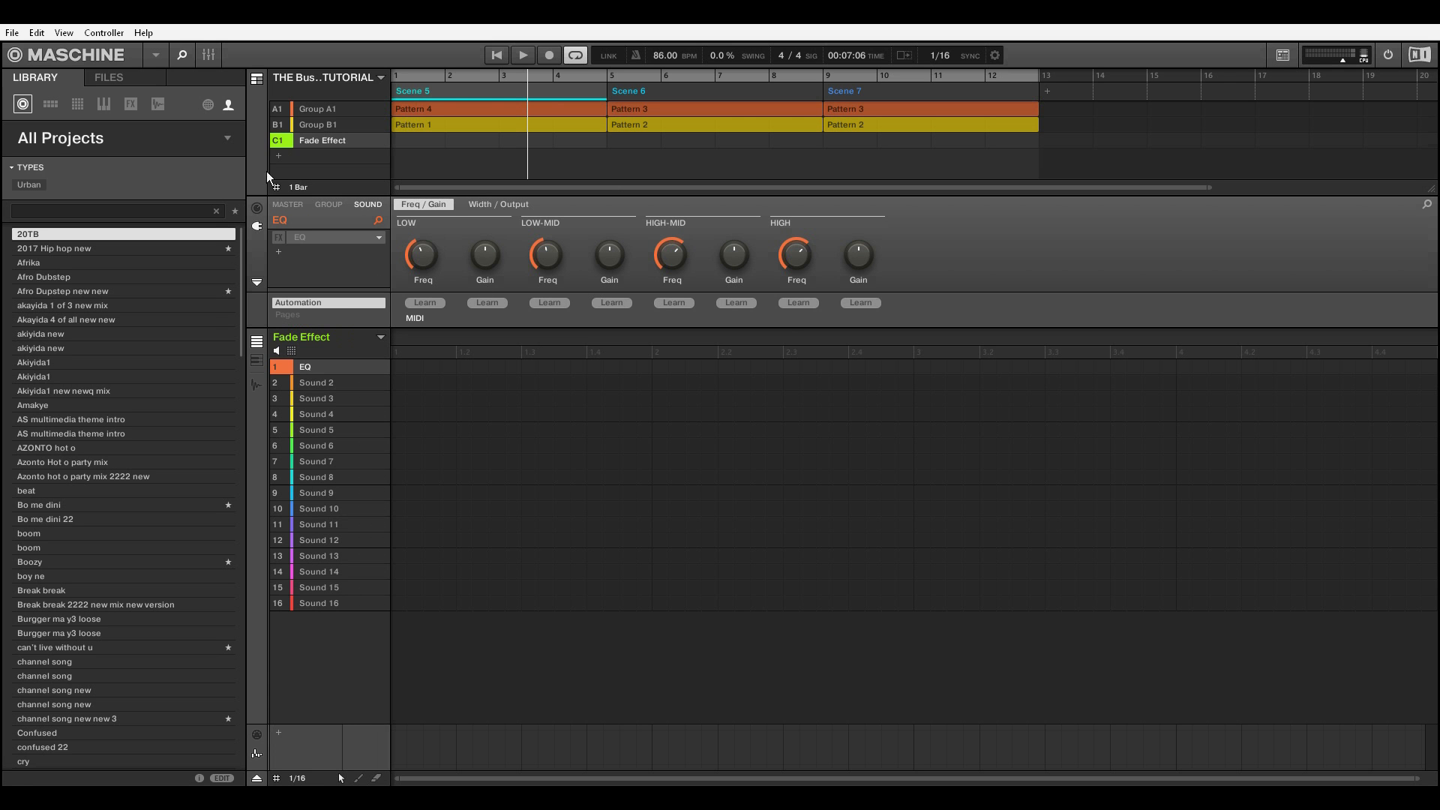
mouse_move(256, 226)
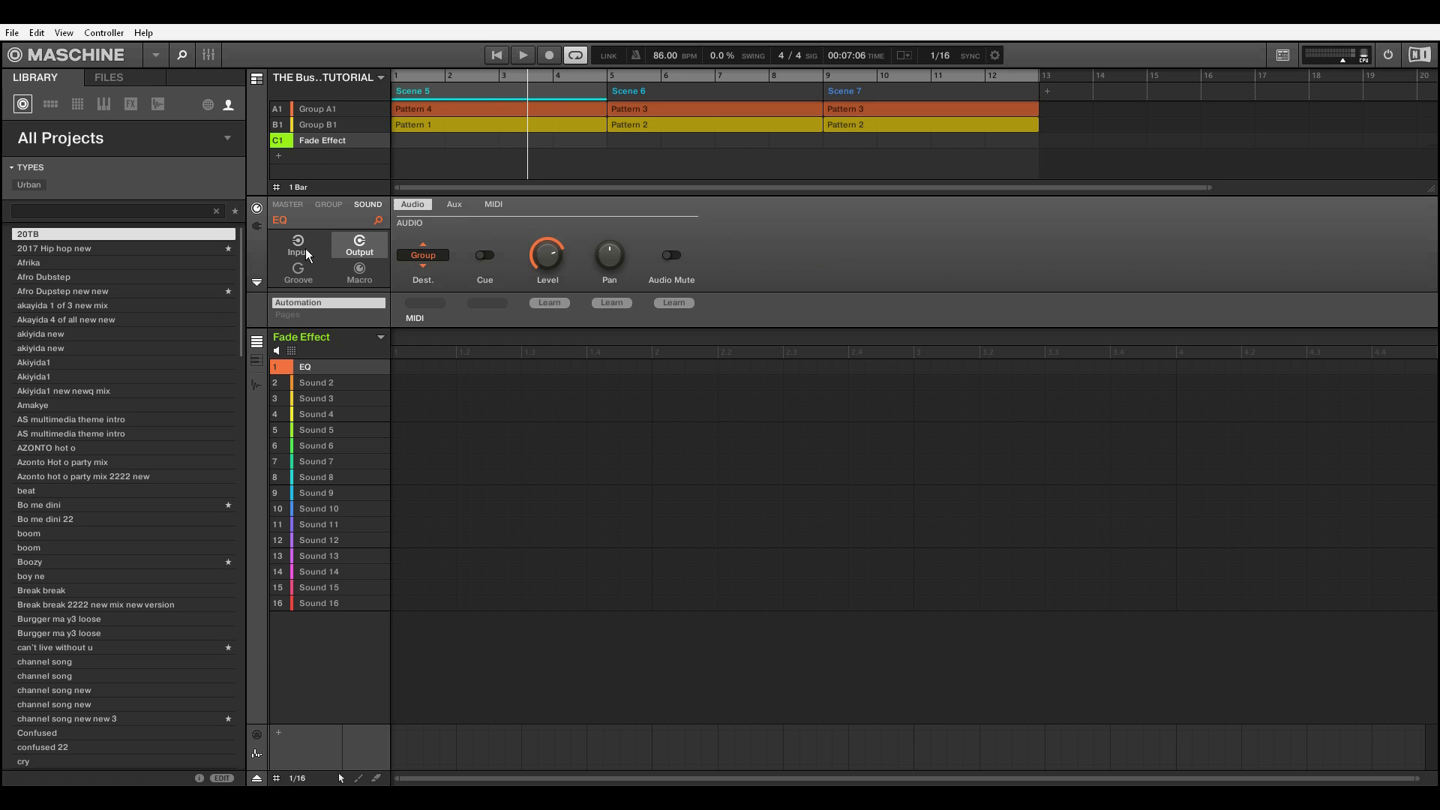
left_click(297, 272)
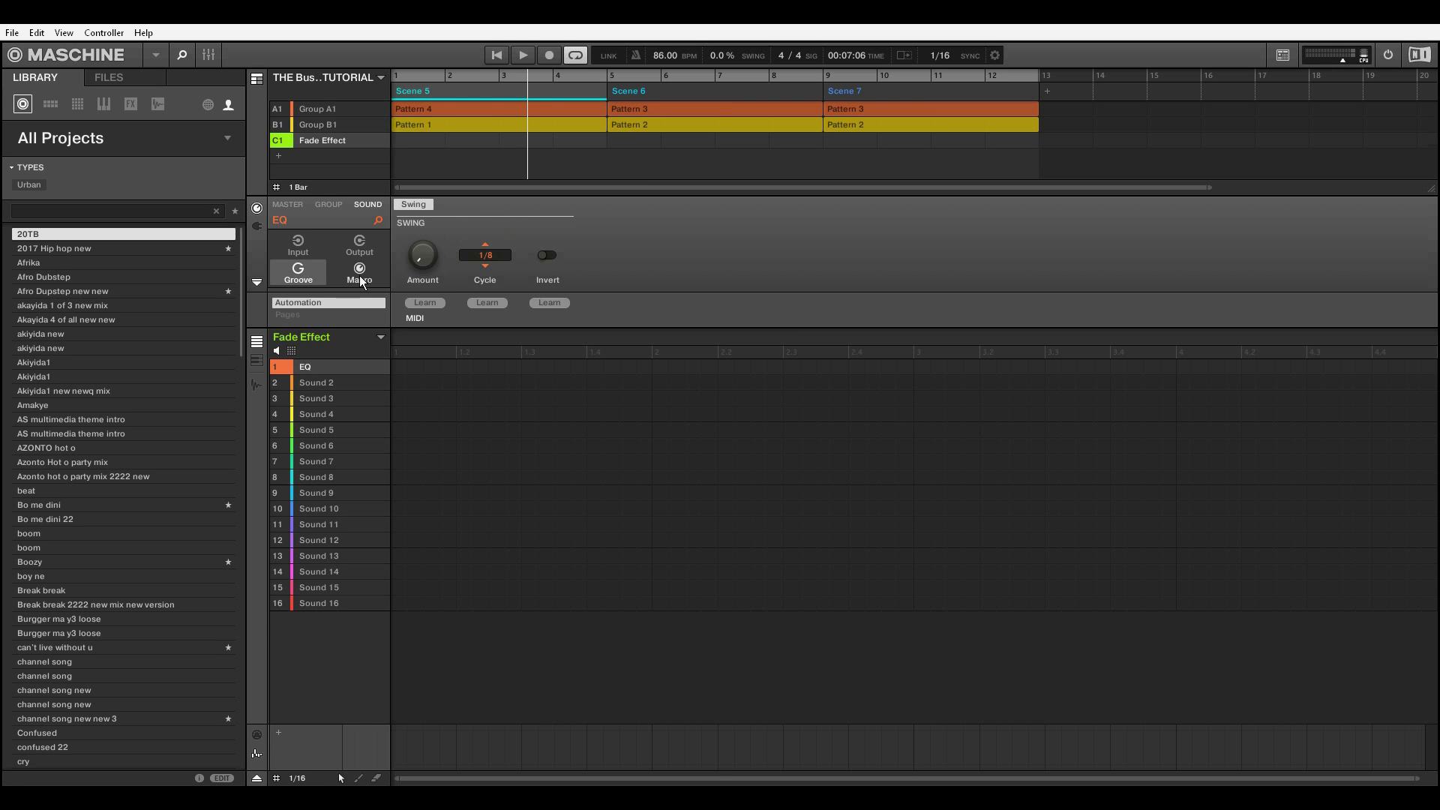
left_click(359, 273)
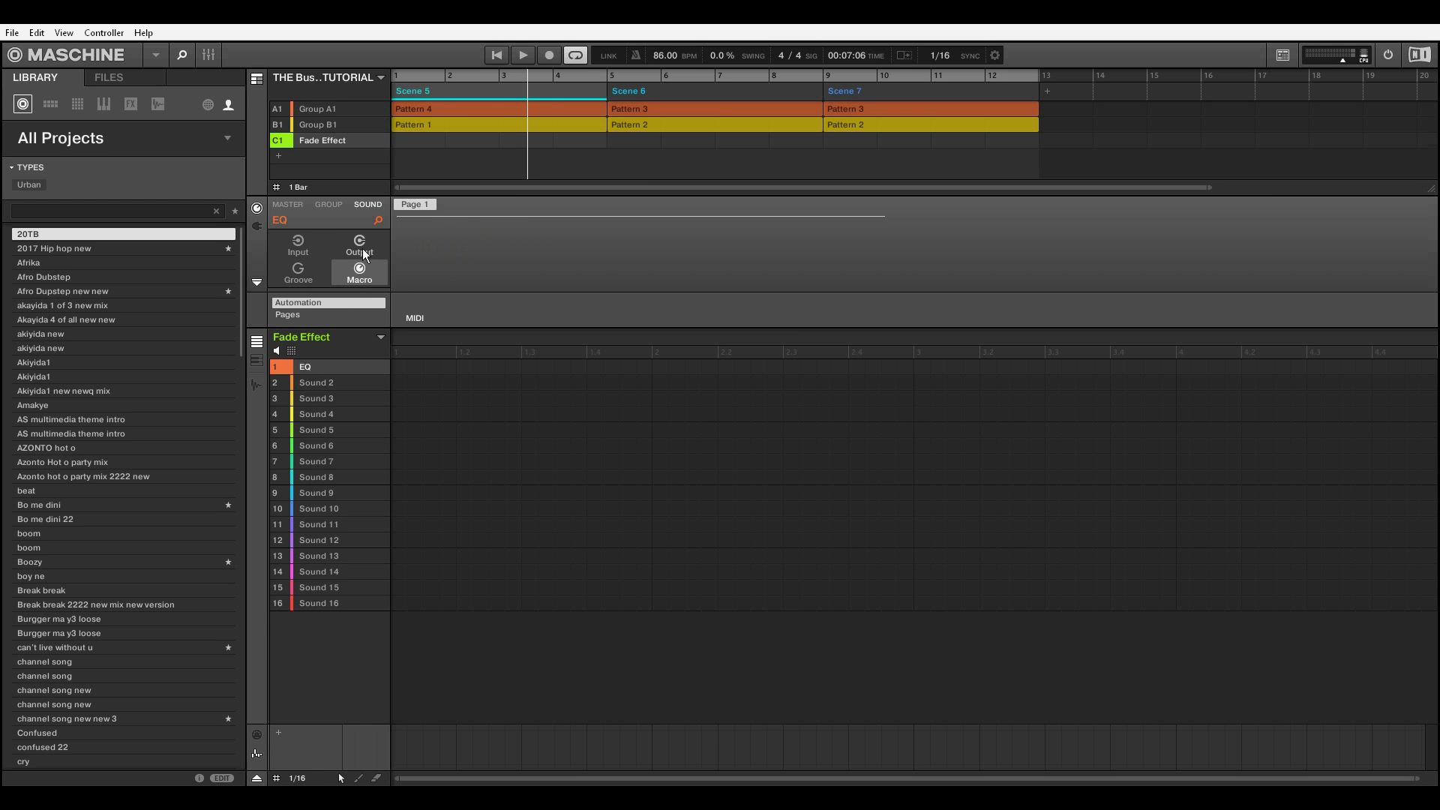
left_click(358, 246)
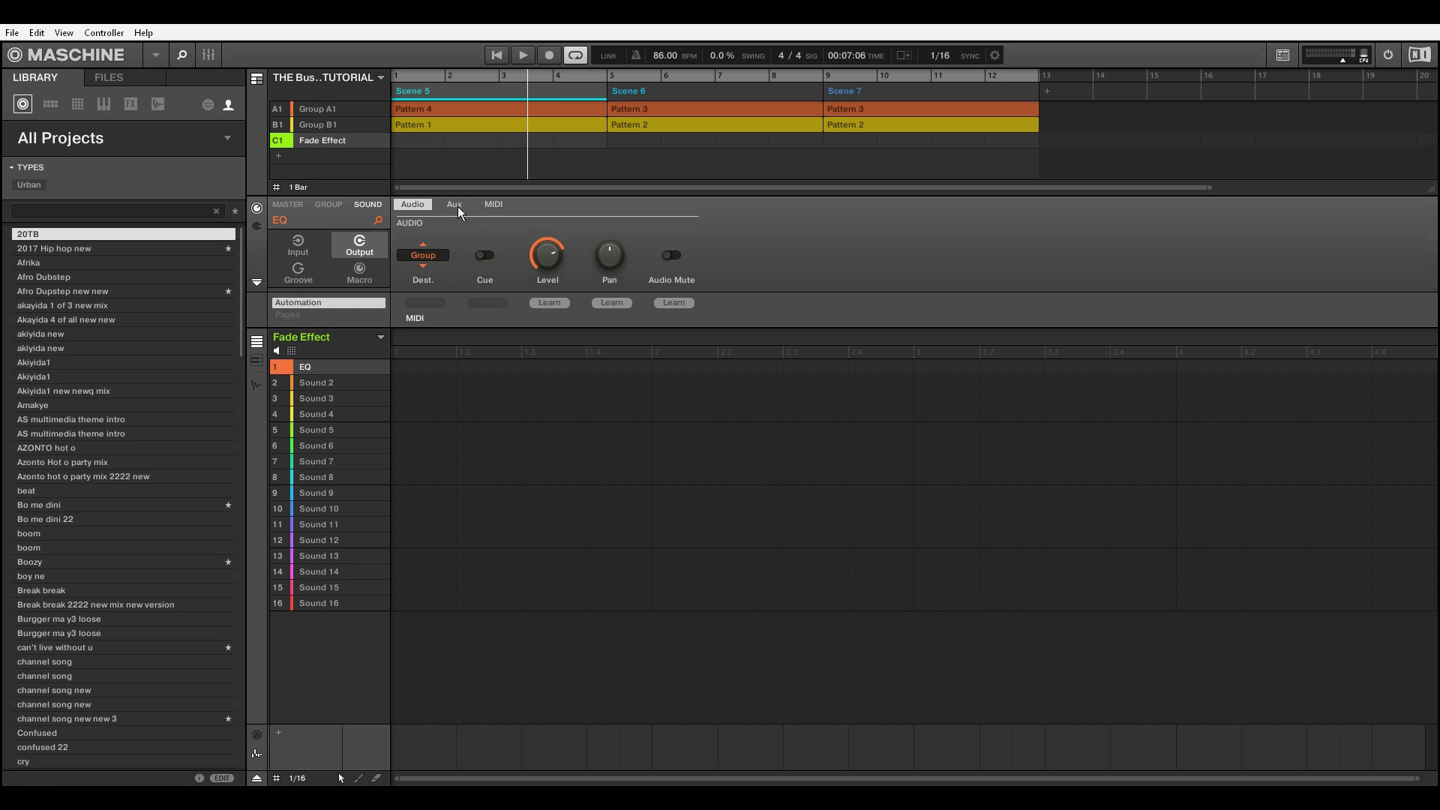
mouse_move(415, 210)
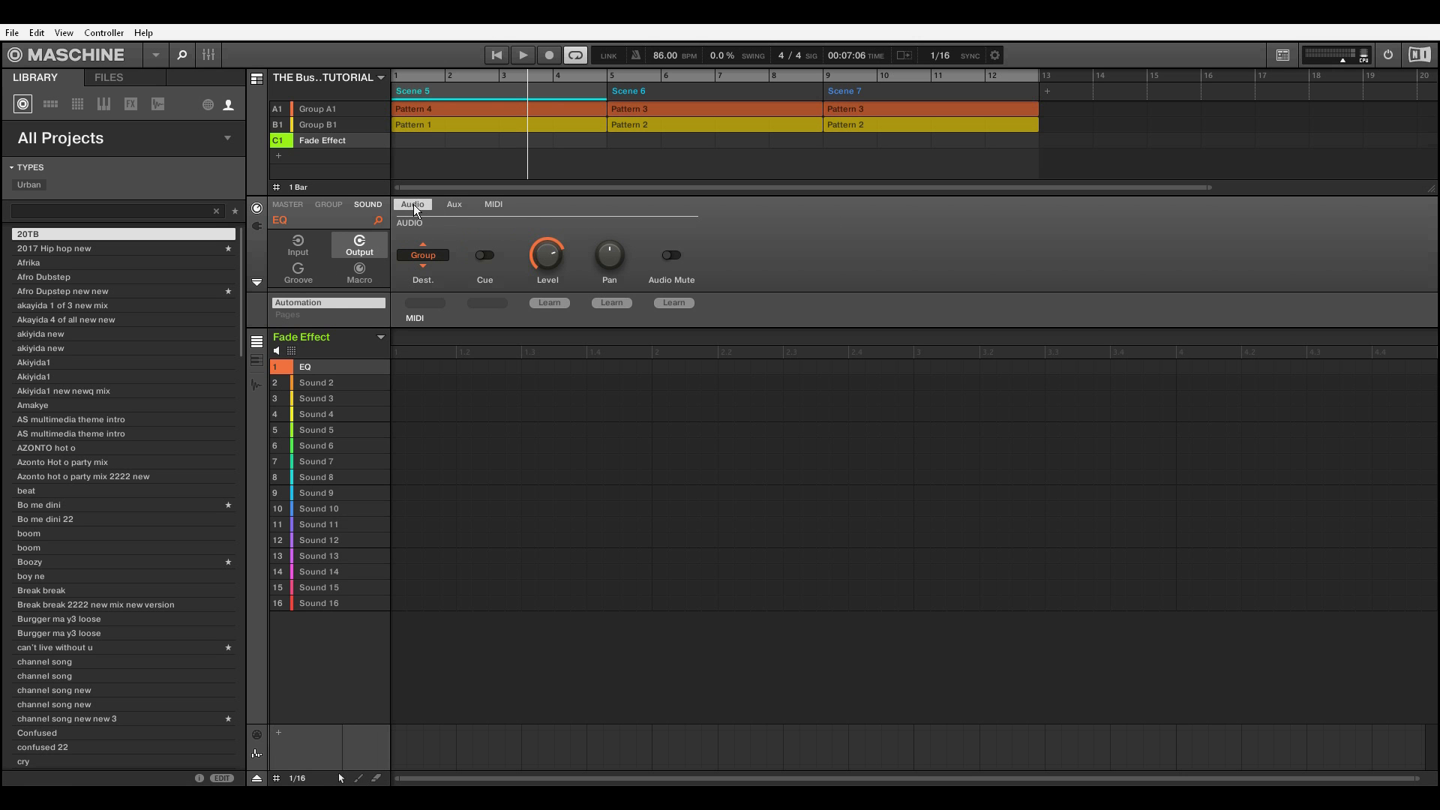
Step: Review the Aux and MIDI output tabs, ending on the Audio tab with destination Group
left_click(453, 204)
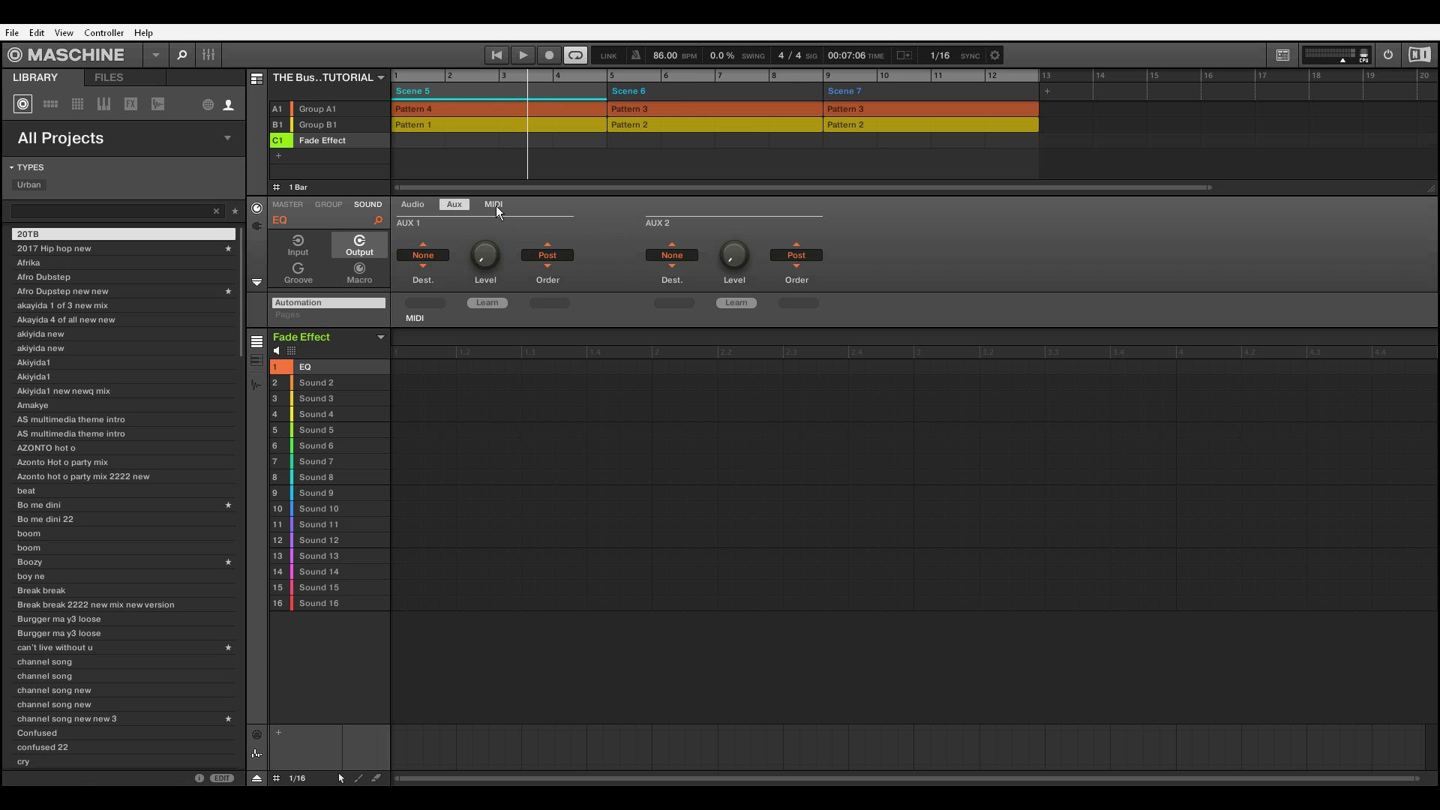
left_click(494, 204)
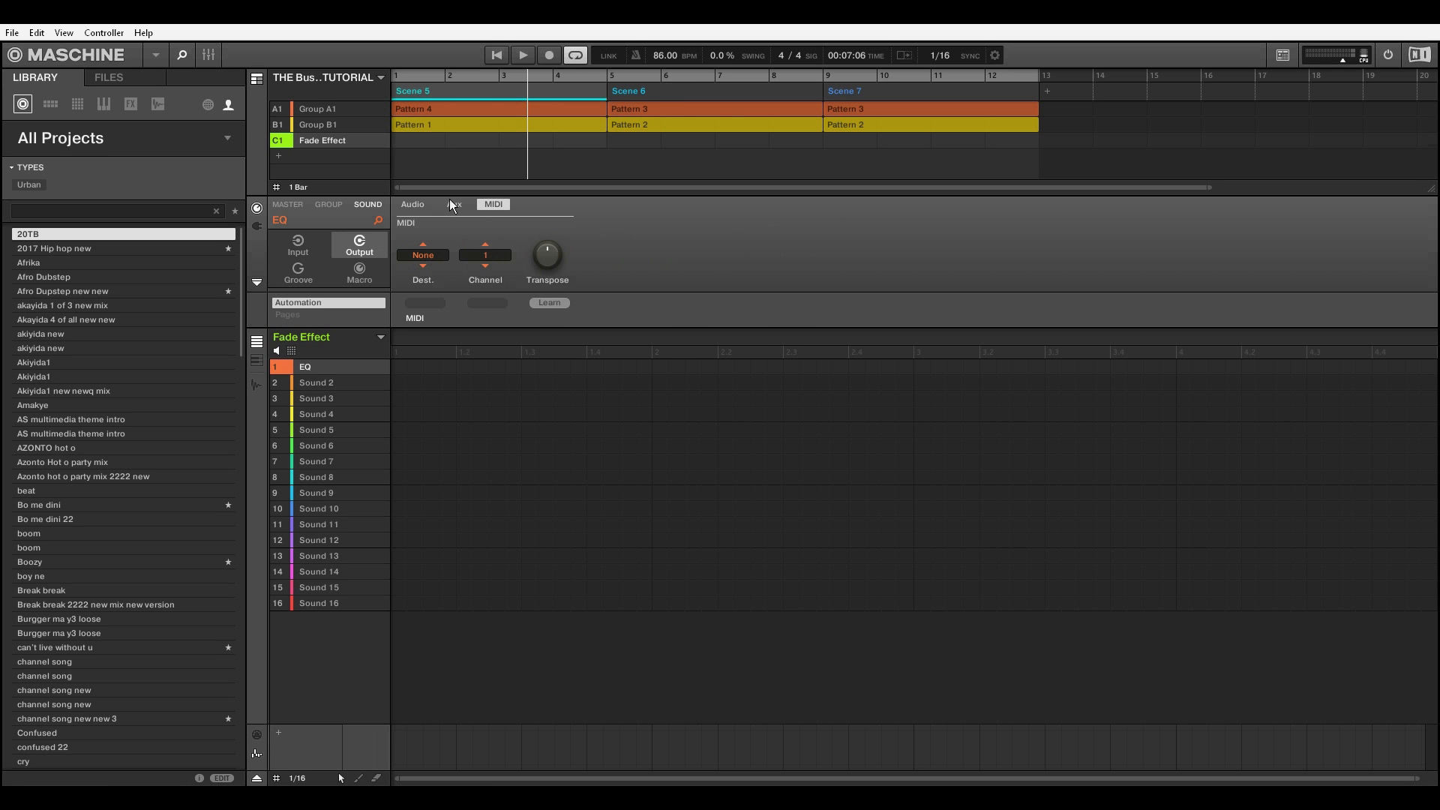
left_click(453, 204)
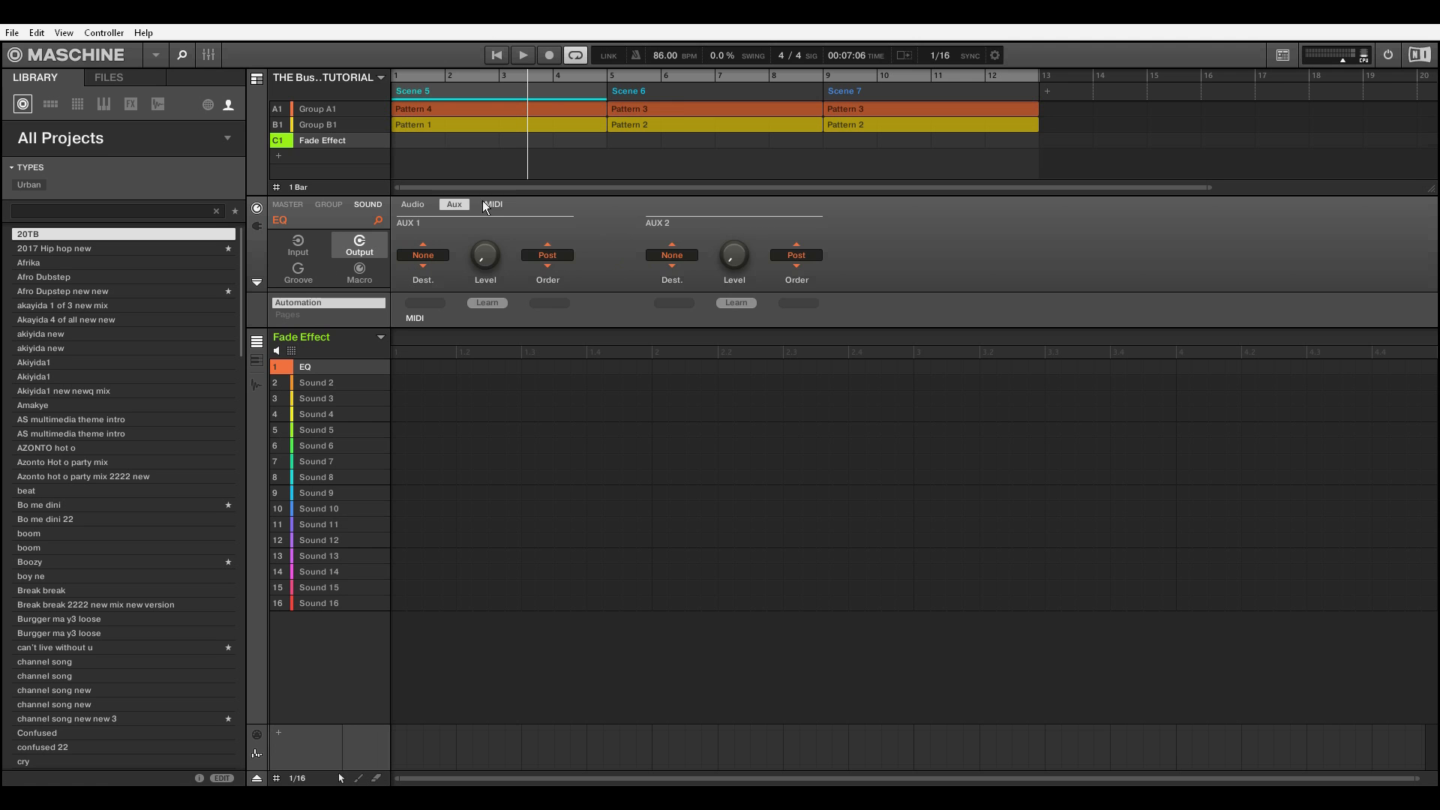
left_click(411, 204)
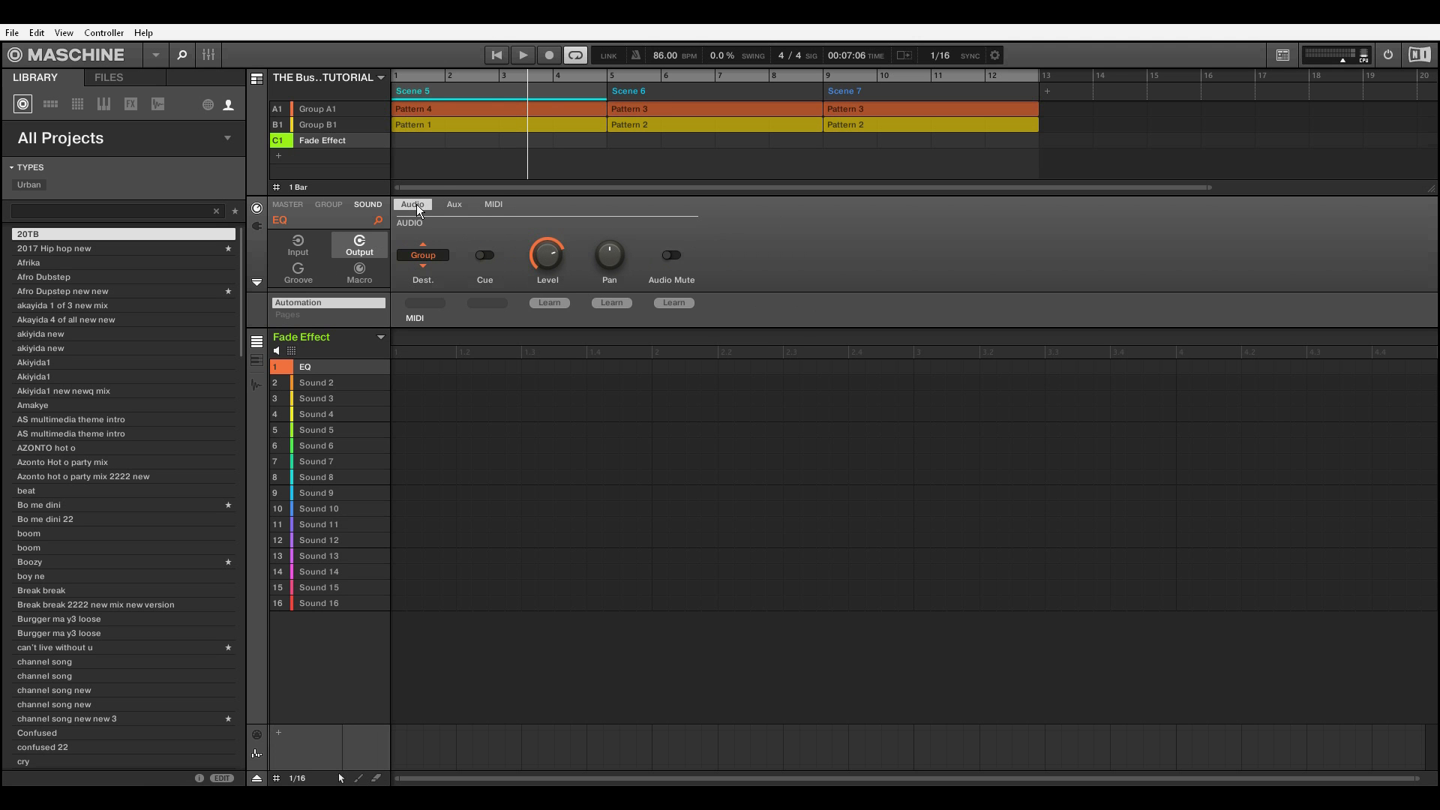
mouse_move(425, 263)
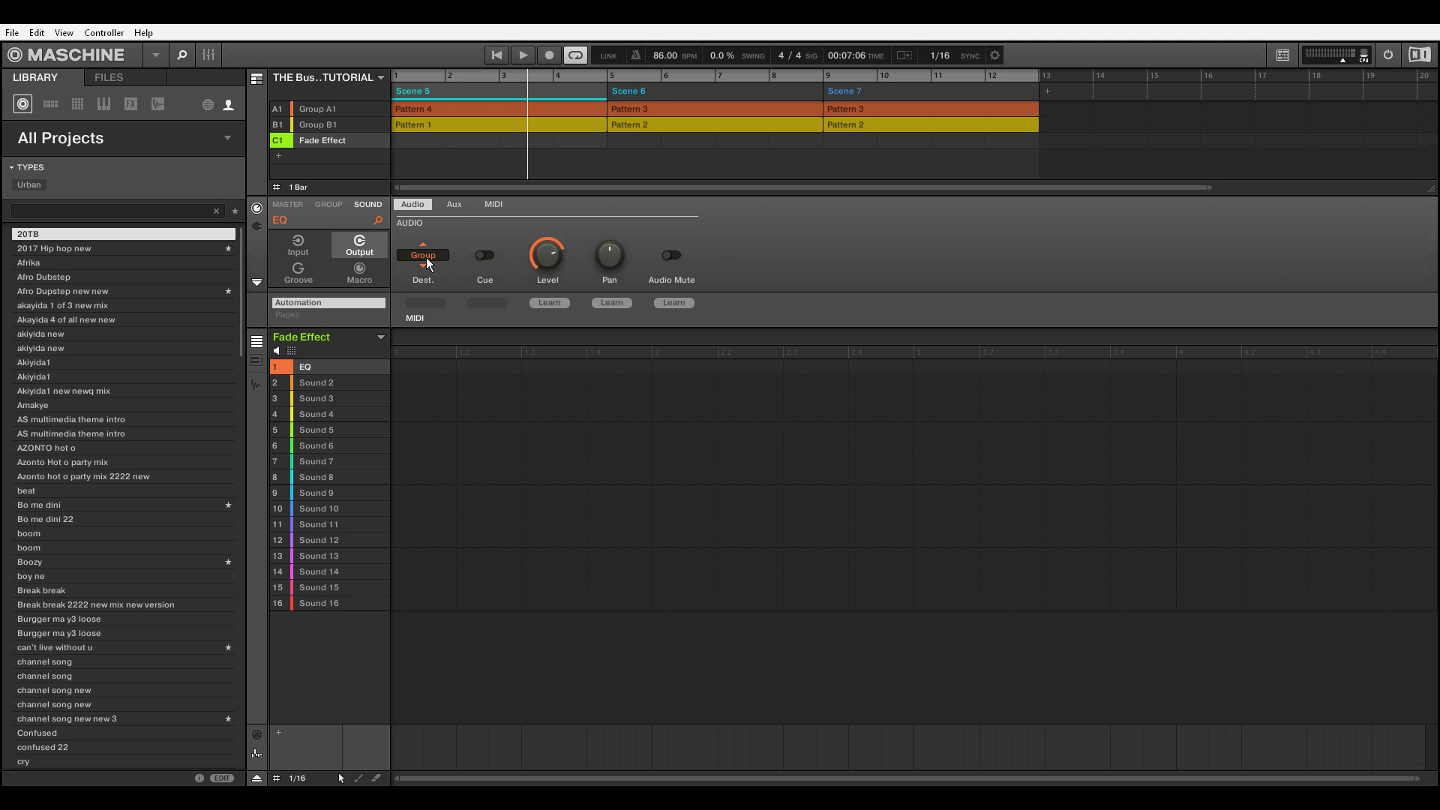
Step: Set the EQ sound's audio destination to Master
left_click(422, 255)
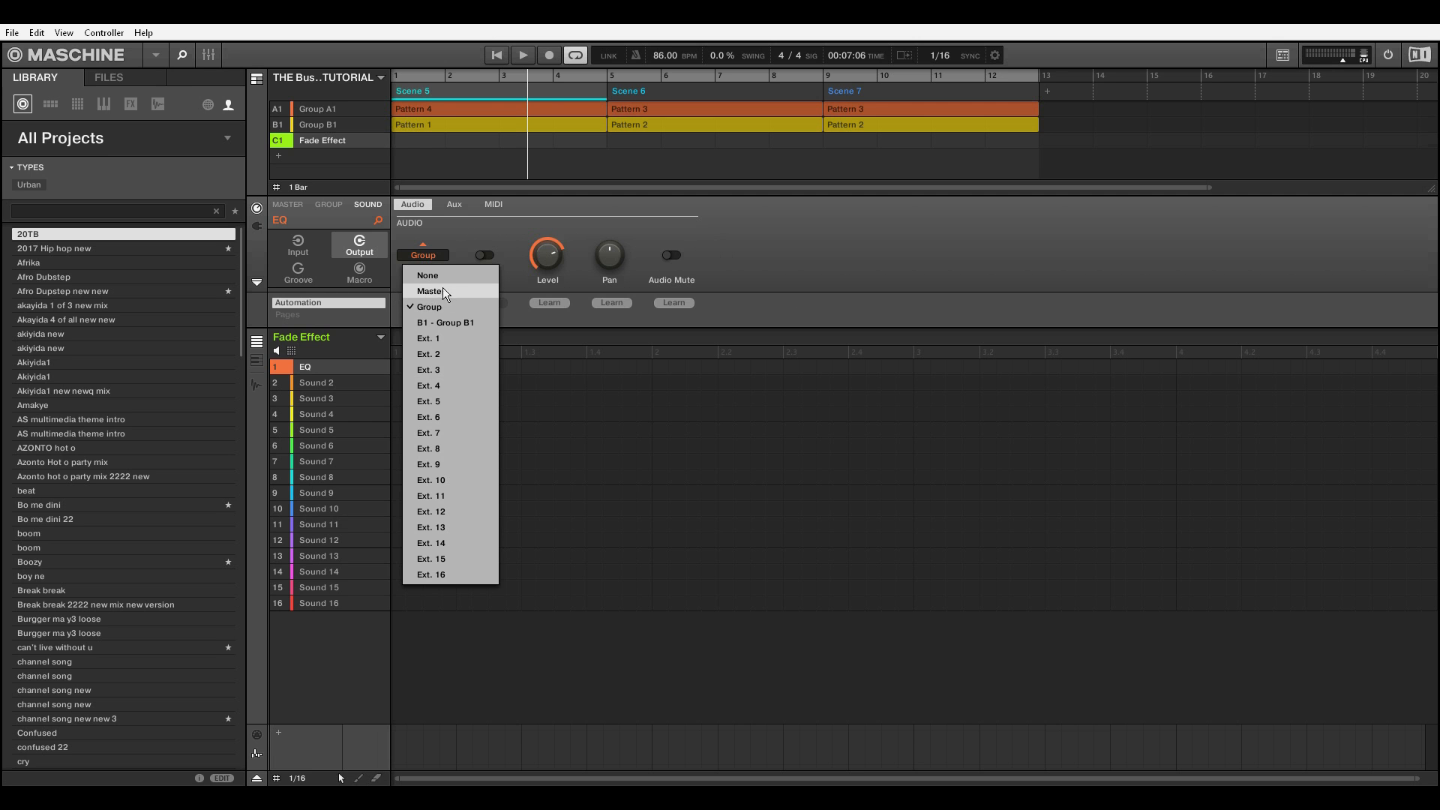
mouse_move(406, 329)
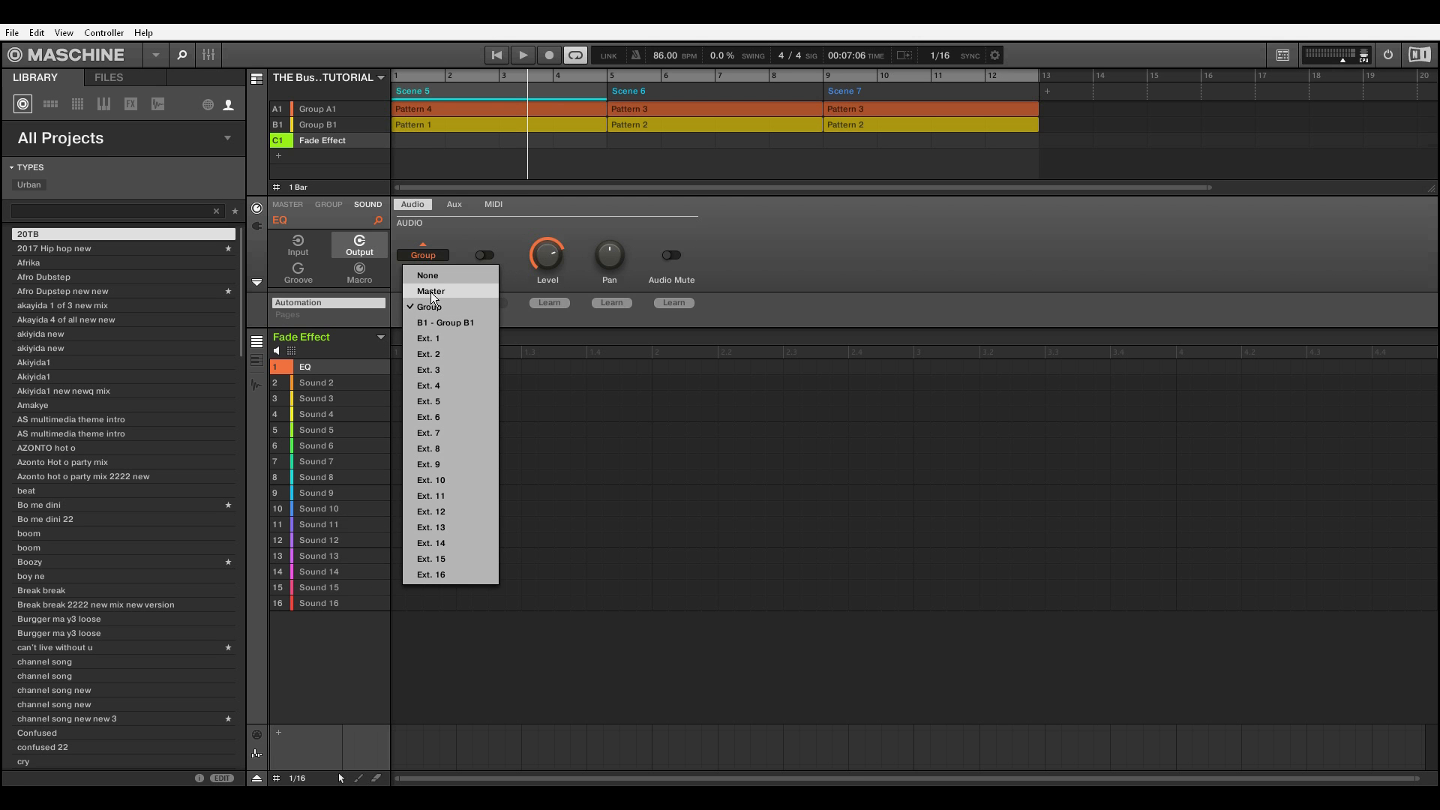
mouse_move(444, 323)
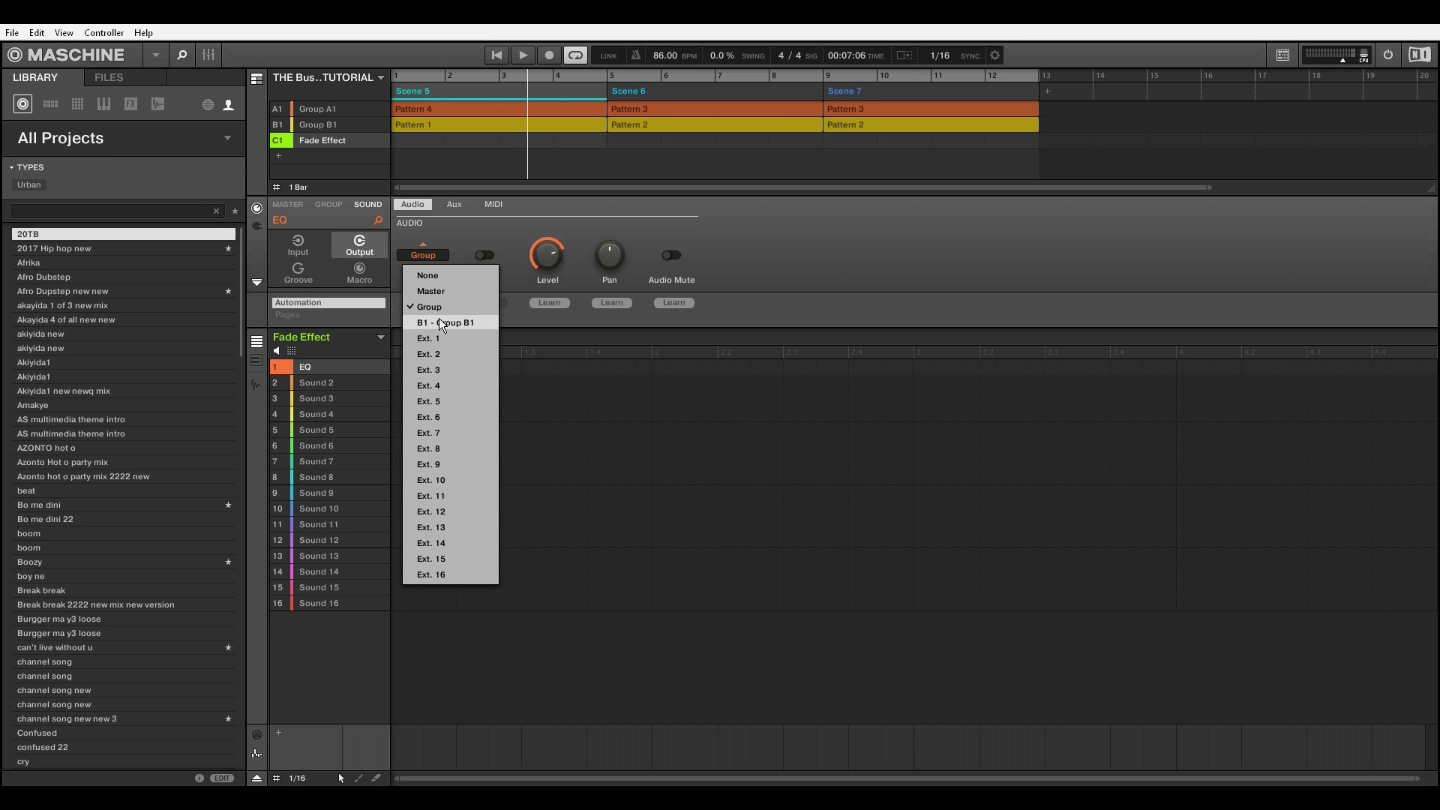
mouse_move(444, 291)
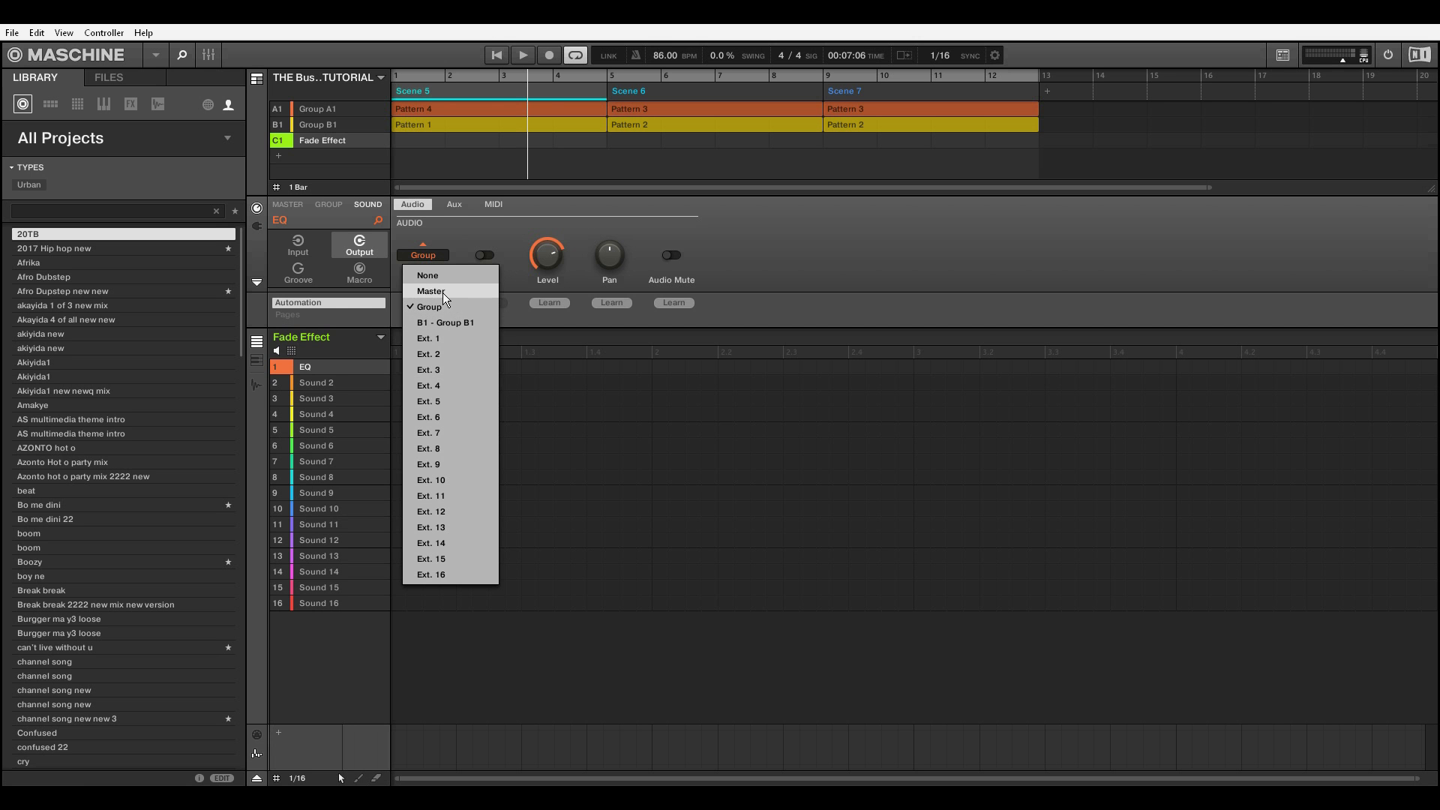
left_click(430, 291)
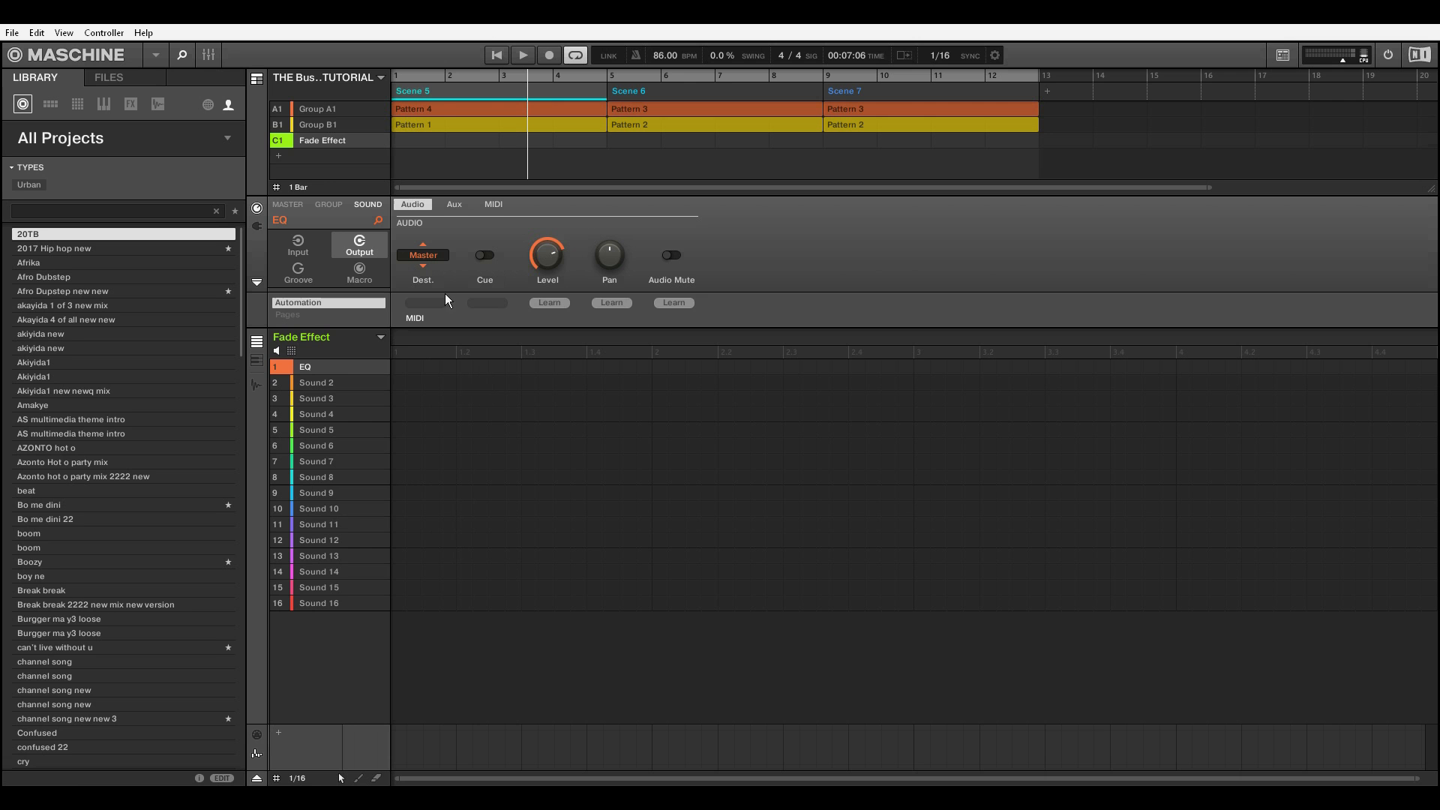
mouse_move(908, 256)
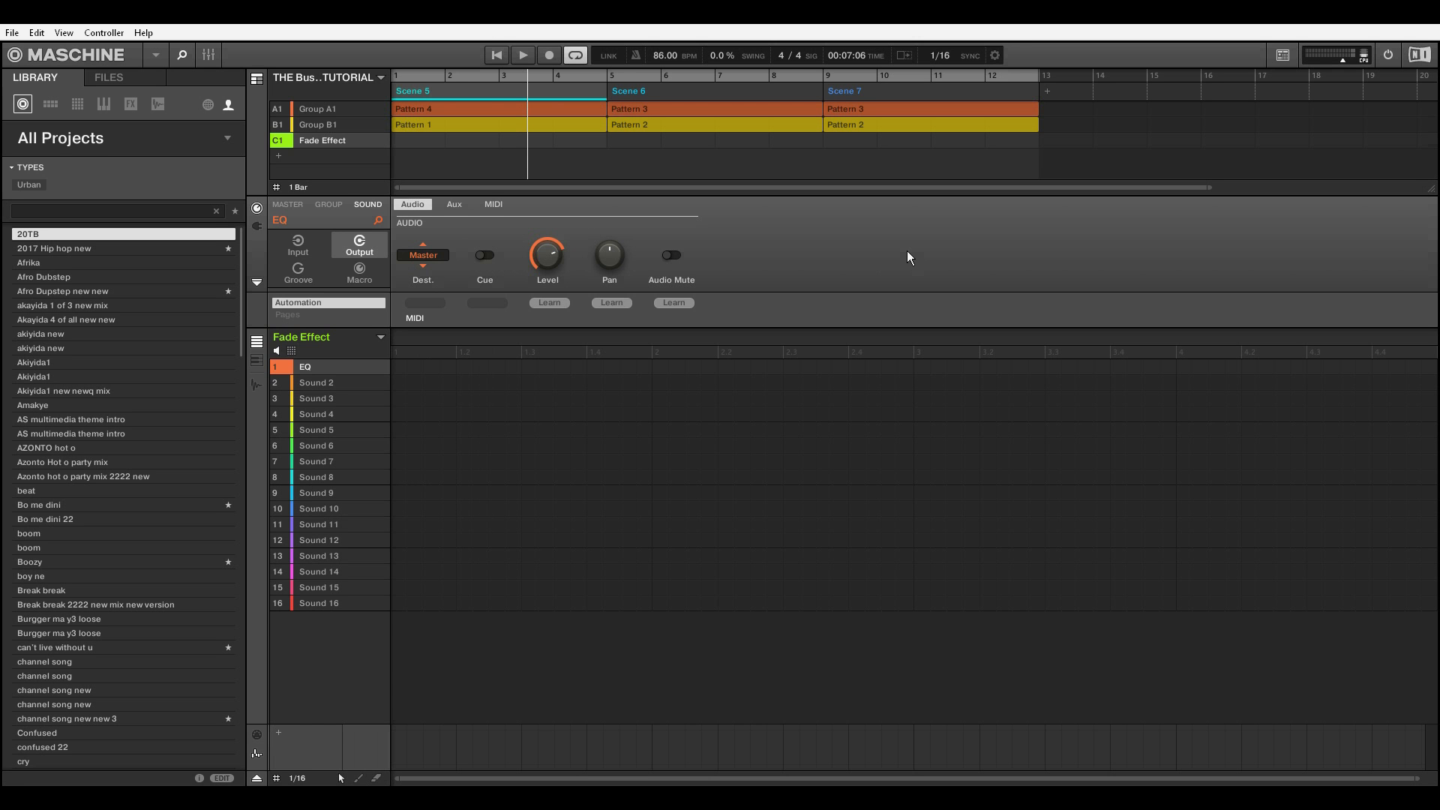
Step: Play the project and sweep the EQ output Level down and back to 0 dB, fading the track
left_click(520, 56)
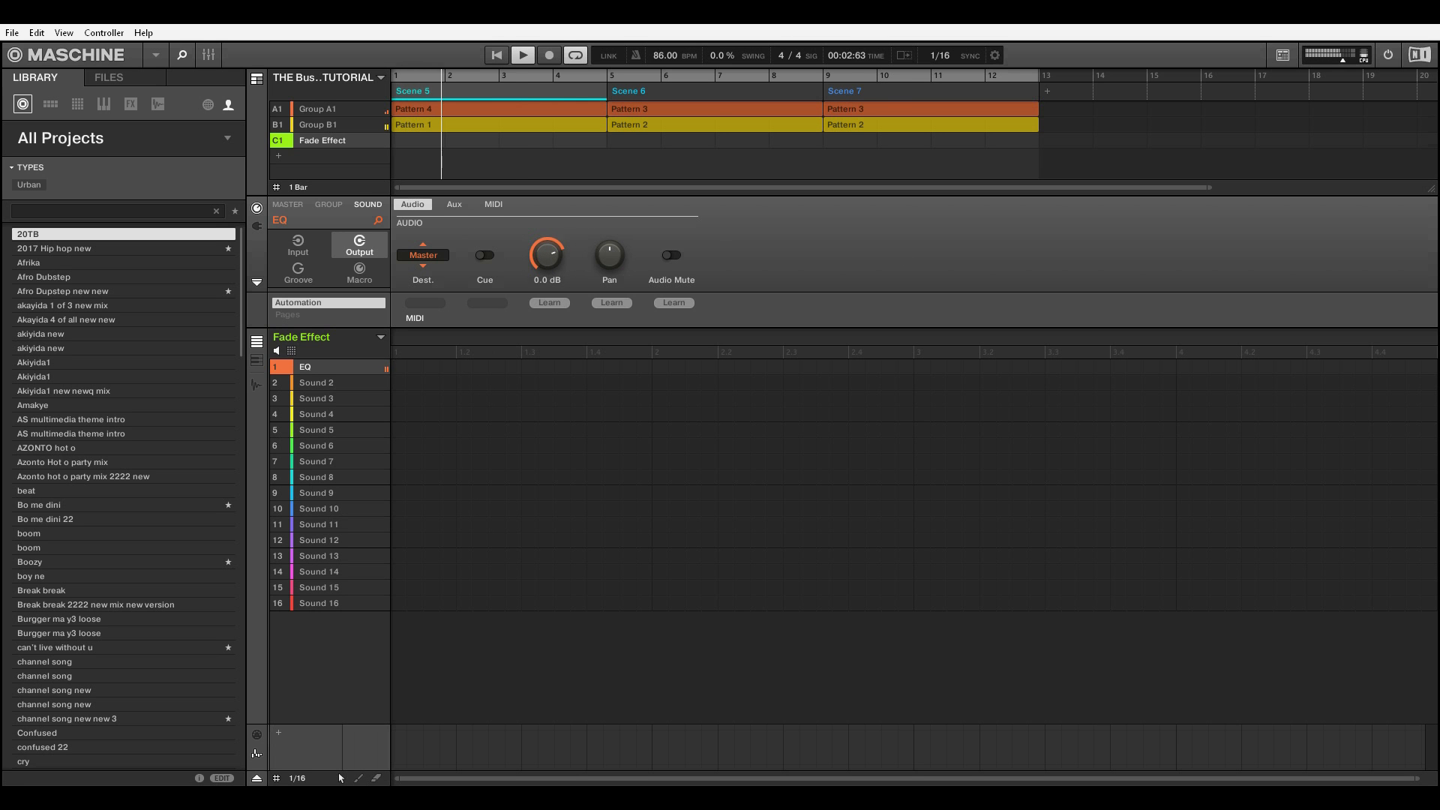
left_click_drag(548, 255, 547, 294)
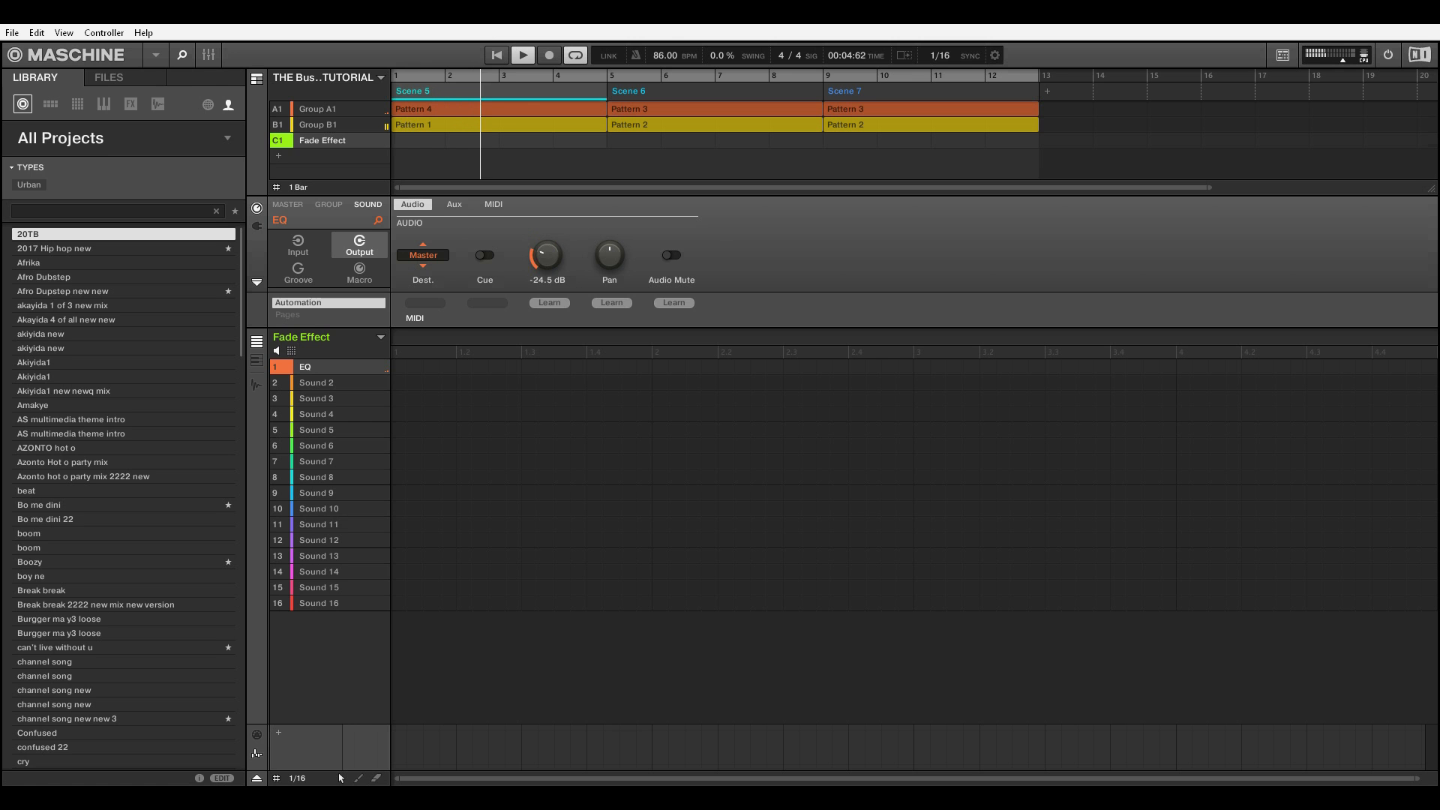
left_click_drag(546, 255, 546, 276)
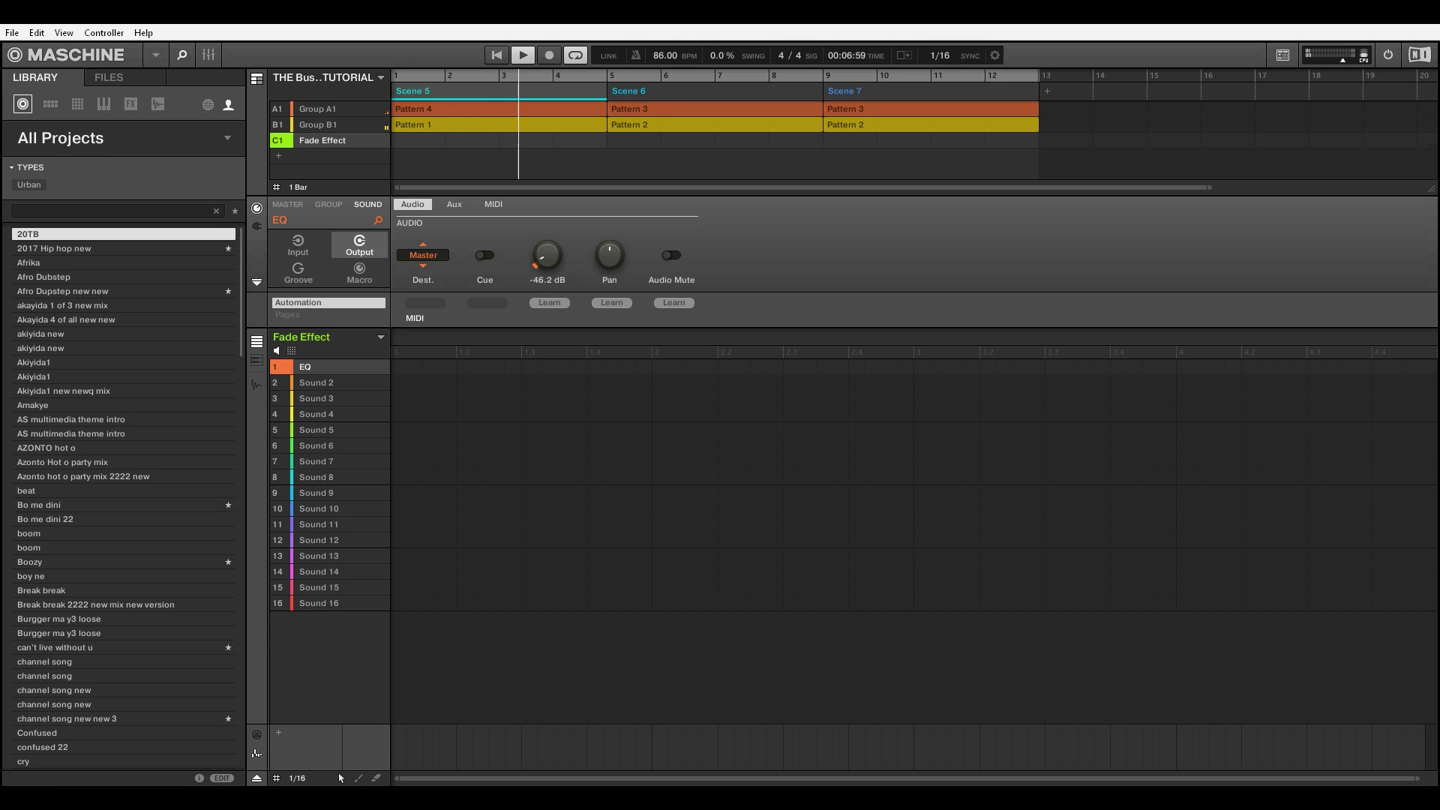
left_click_drag(546, 255, 546, 239)
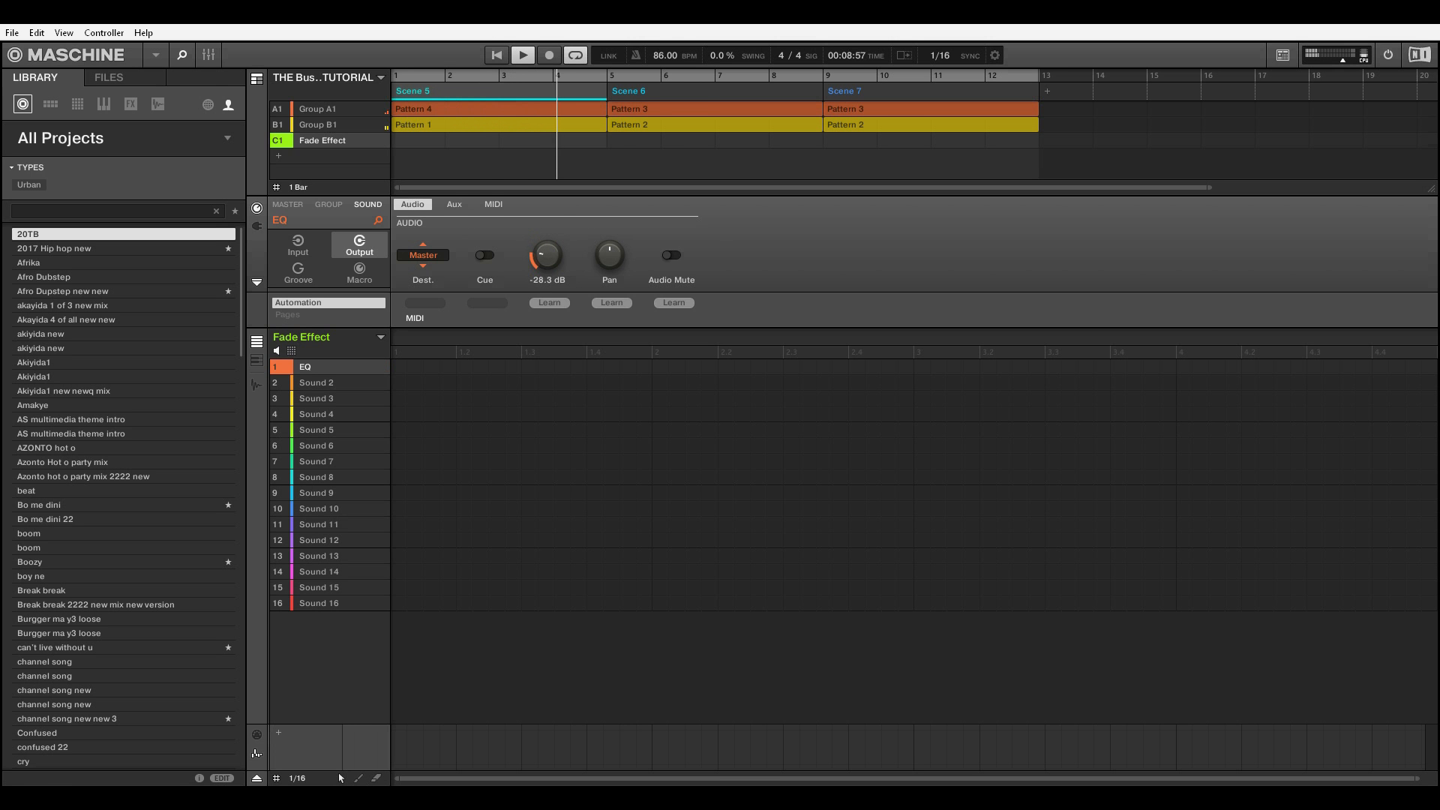
left_click_drag(546, 255, 546, 238)
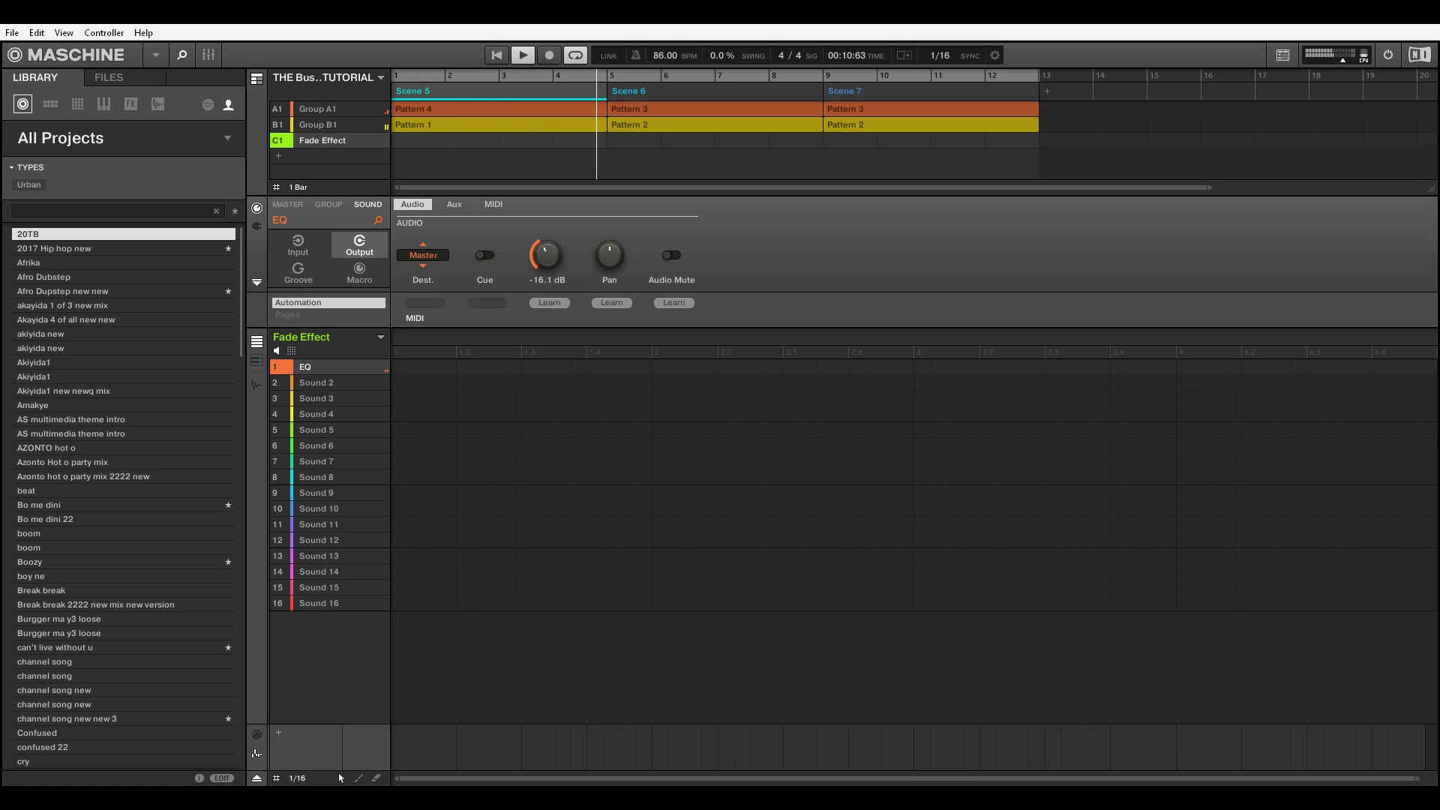
left_click_drag(546, 255, 546, 238)
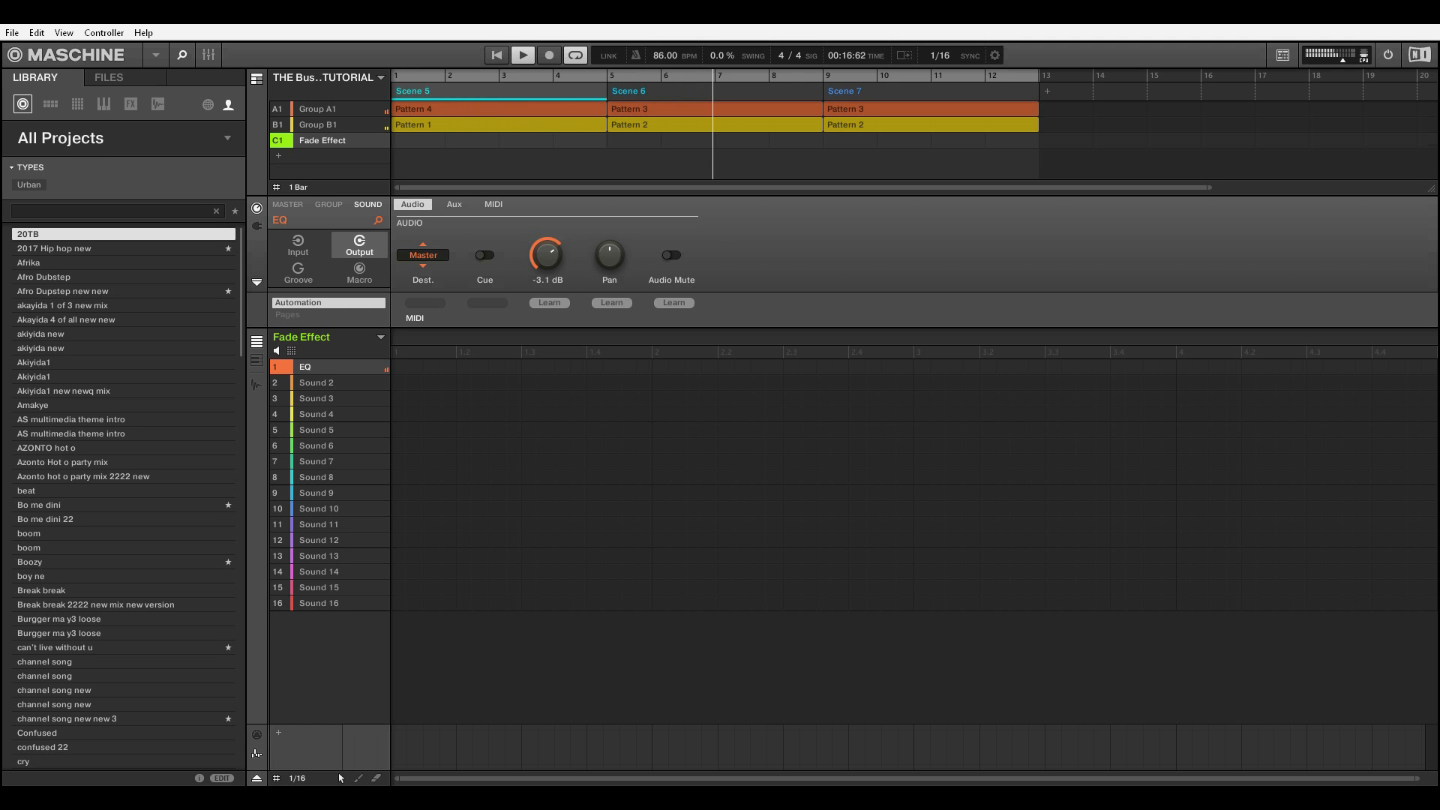
left_click_drag(546, 255, 546, 294)
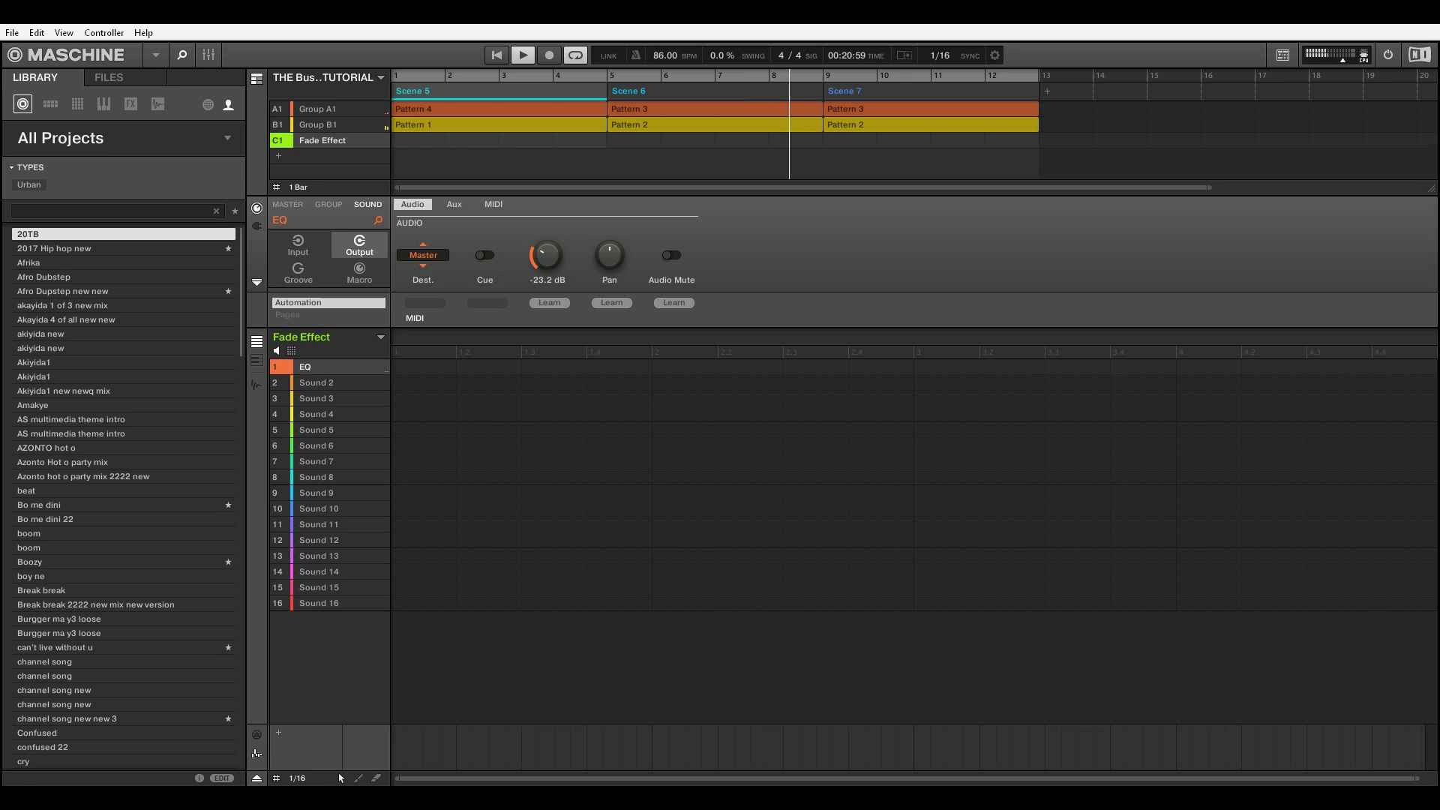
left_click_drag(546, 255, 546, 271)
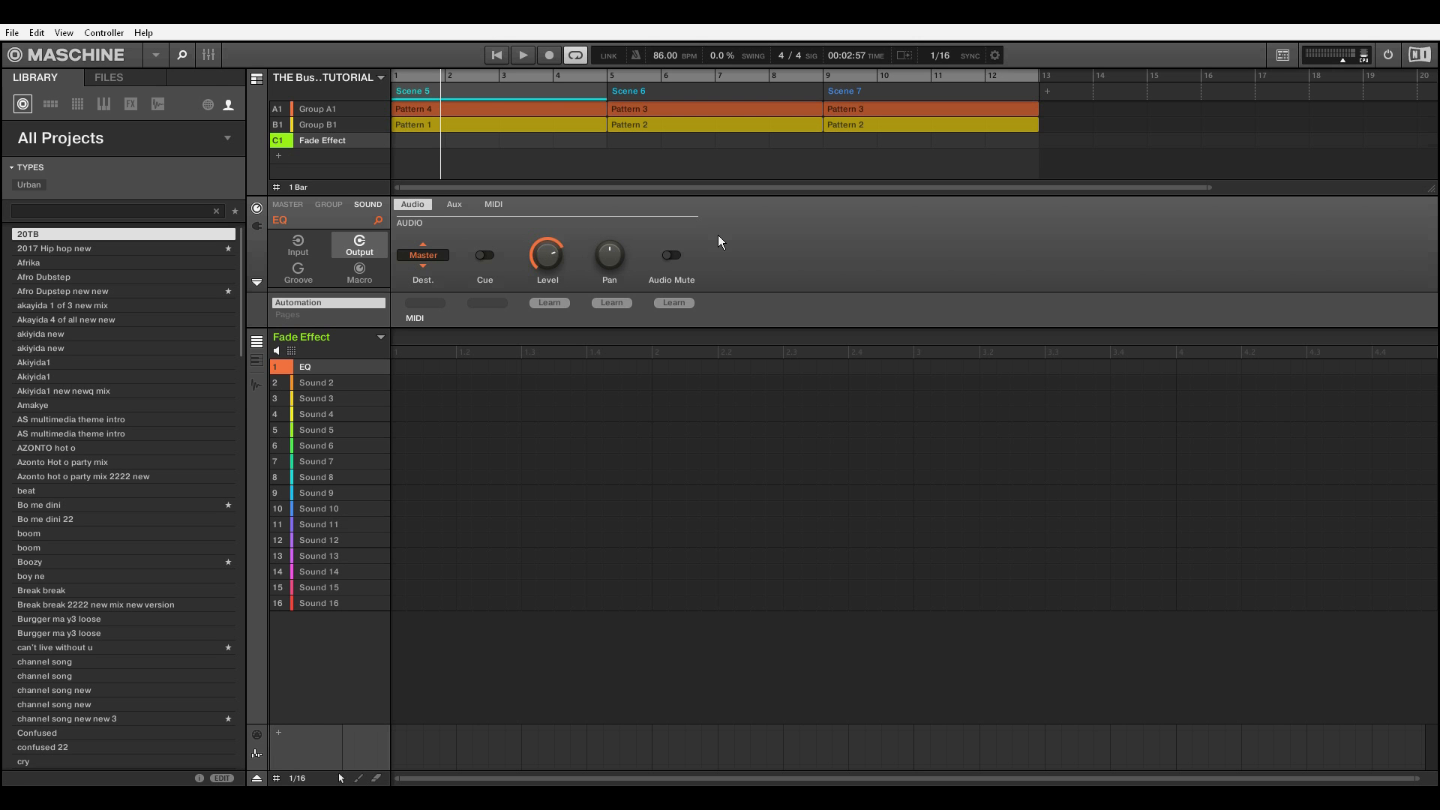
mouse_move(609, 165)
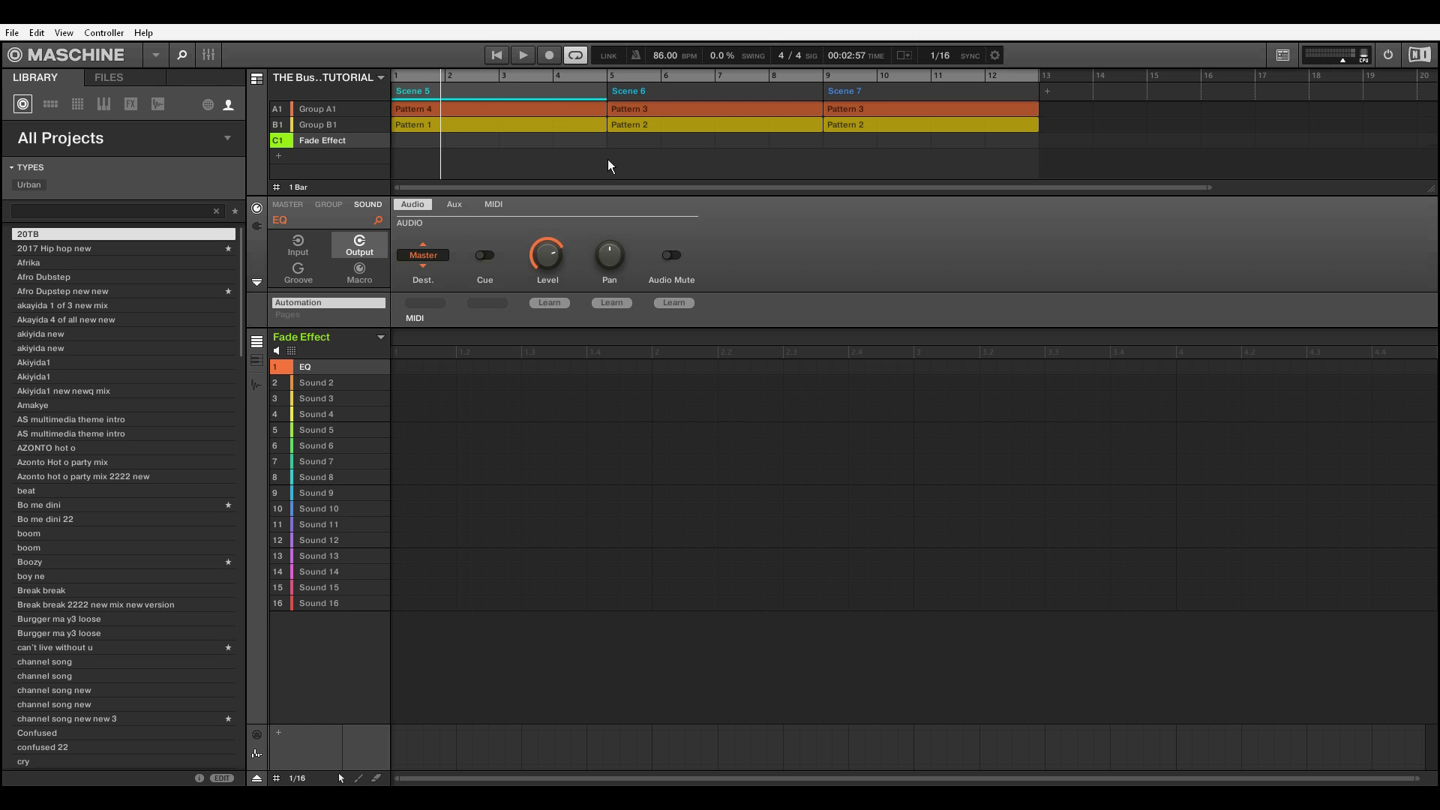
mouse_move(412, 92)
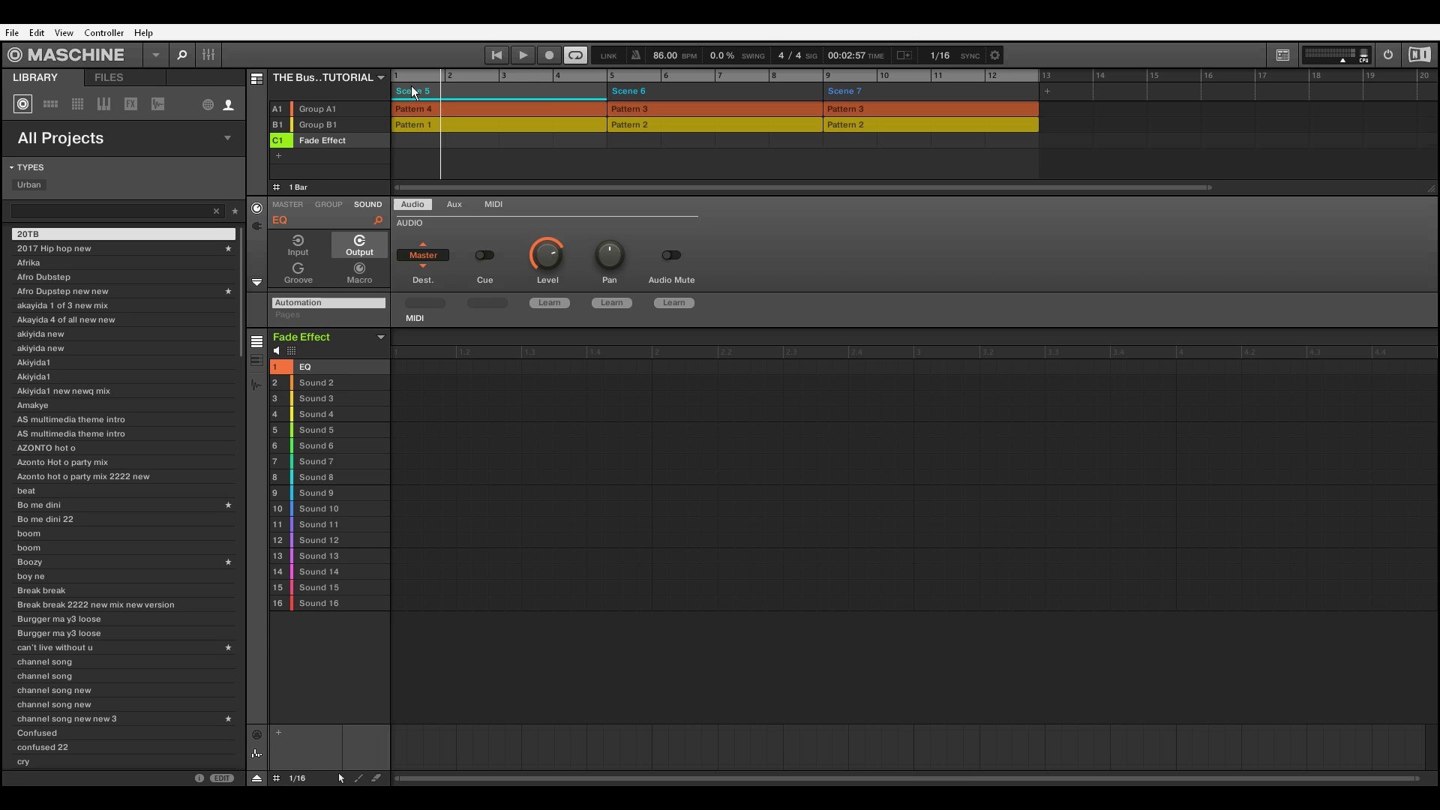
mouse_move(537, 170)
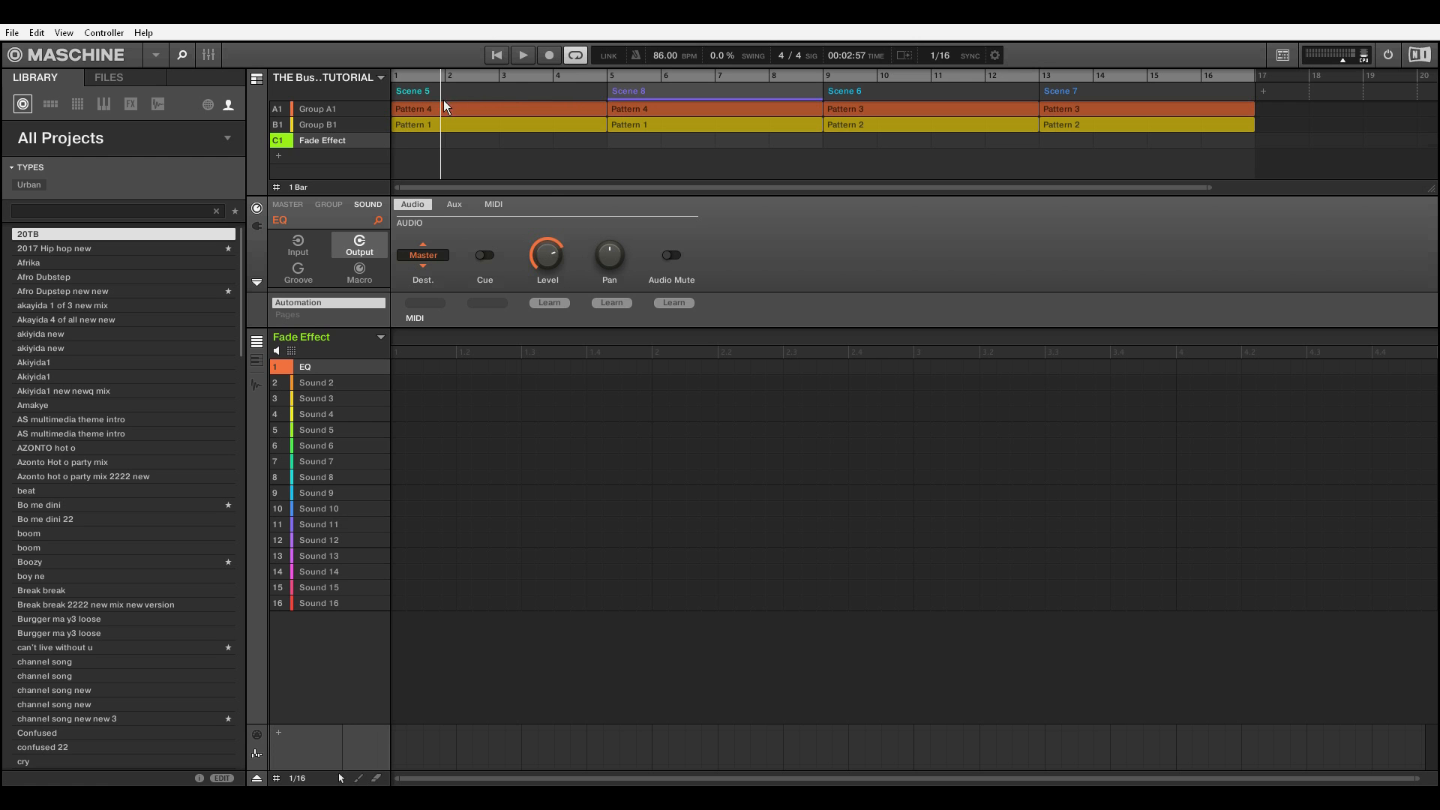
Step: Clear the Scene 5 section so it becomes an empty one-bar section before Scene 8
right_click(448, 99)
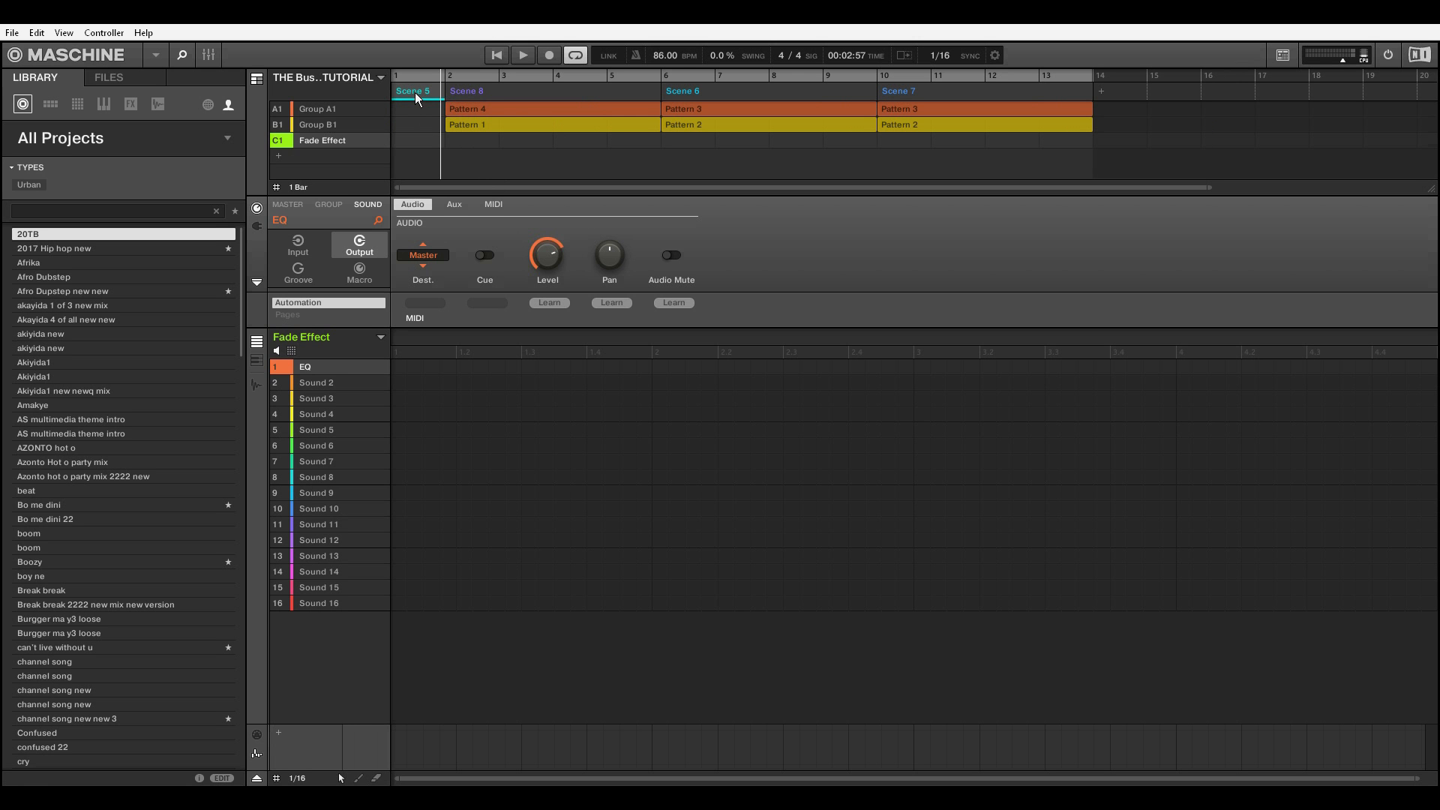
mouse_move(417, 99)
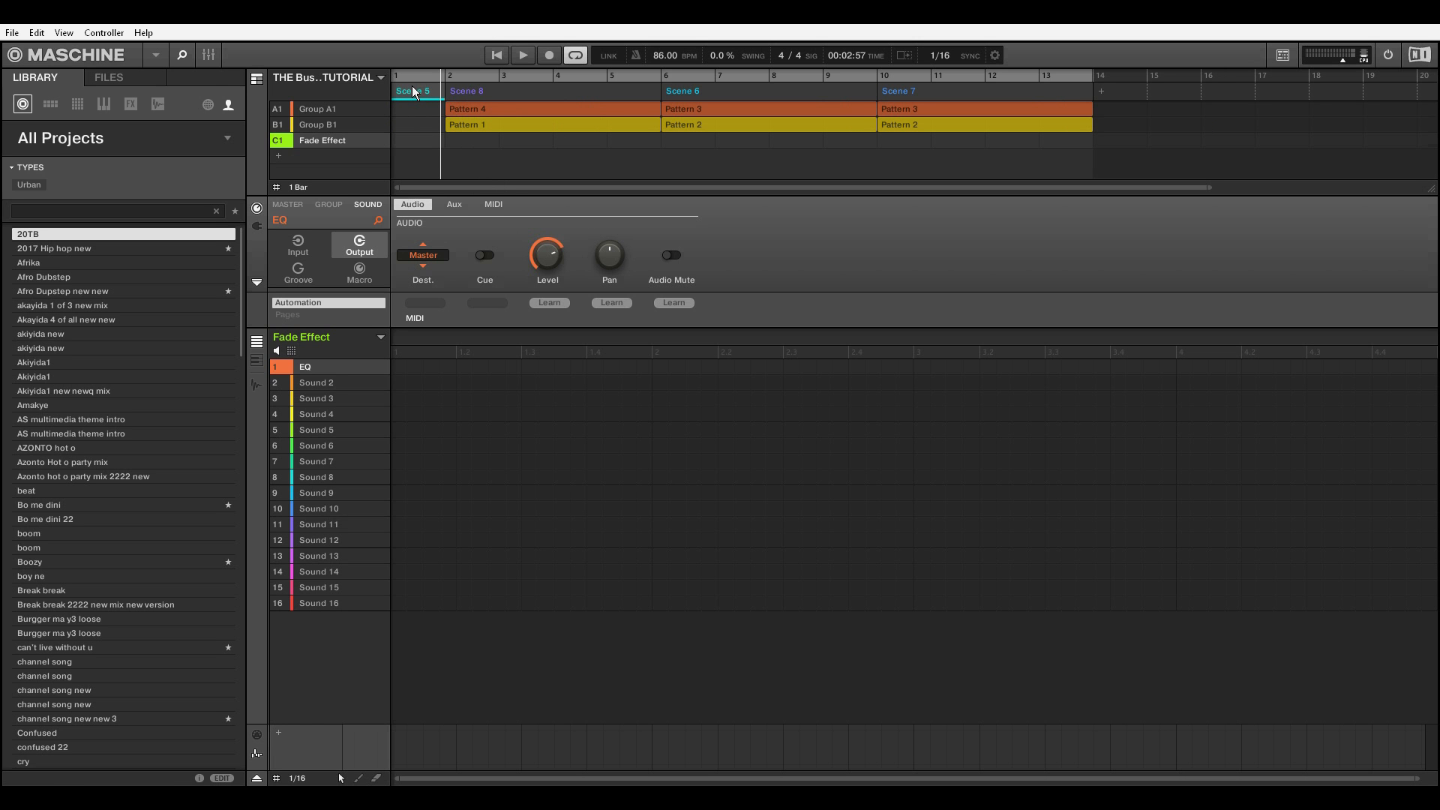
mouse_move(408, 94)
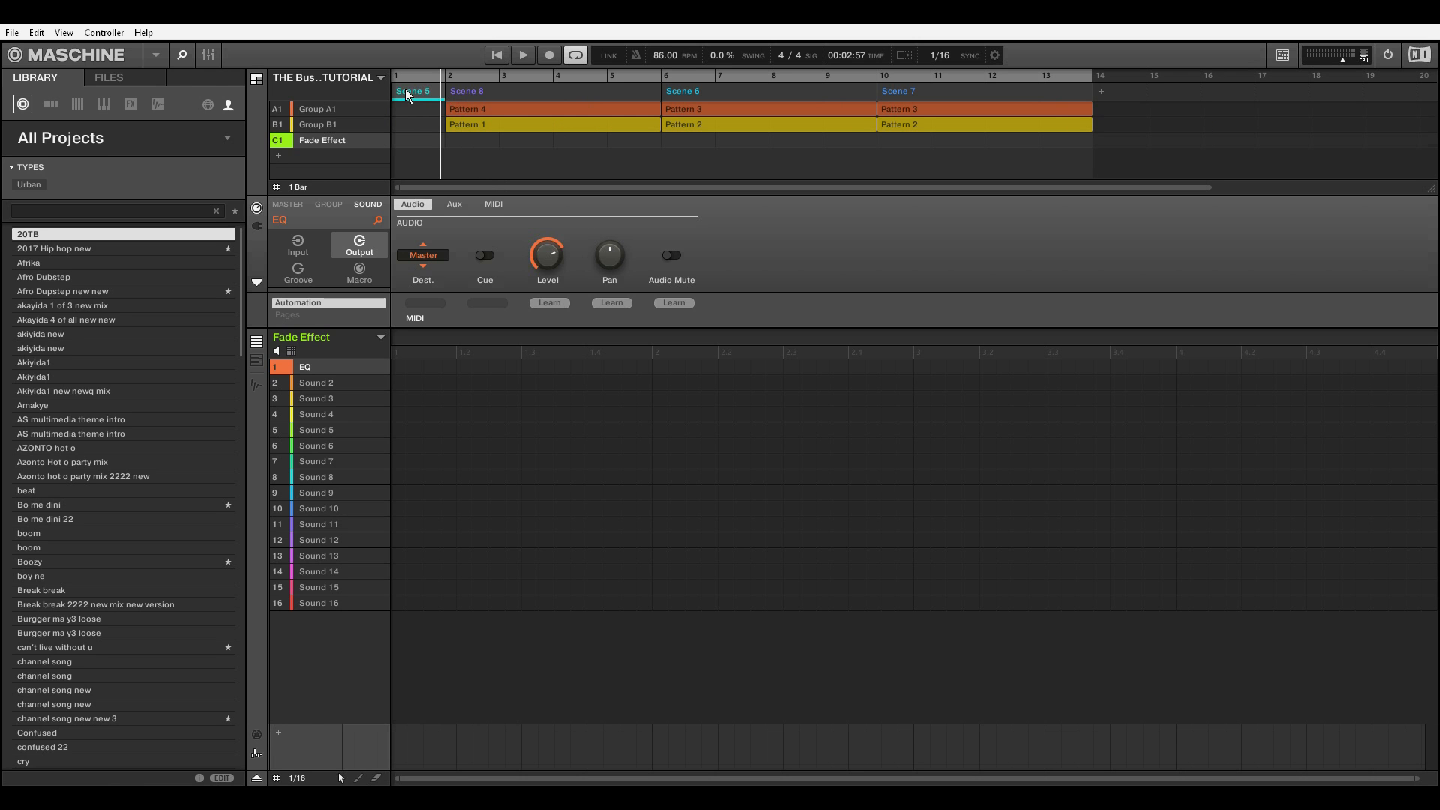
mouse_move(403, 101)
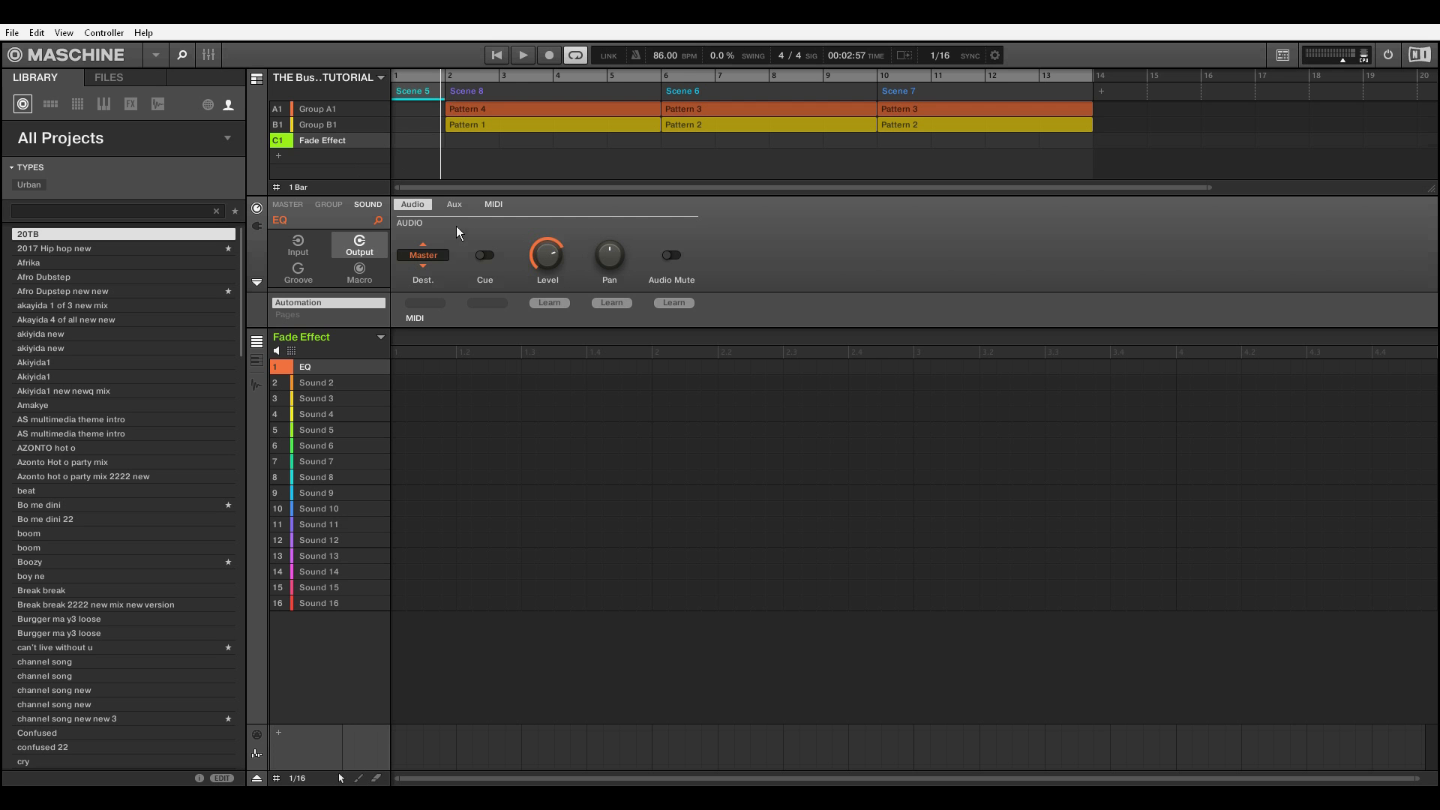
mouse_move(589, 281)
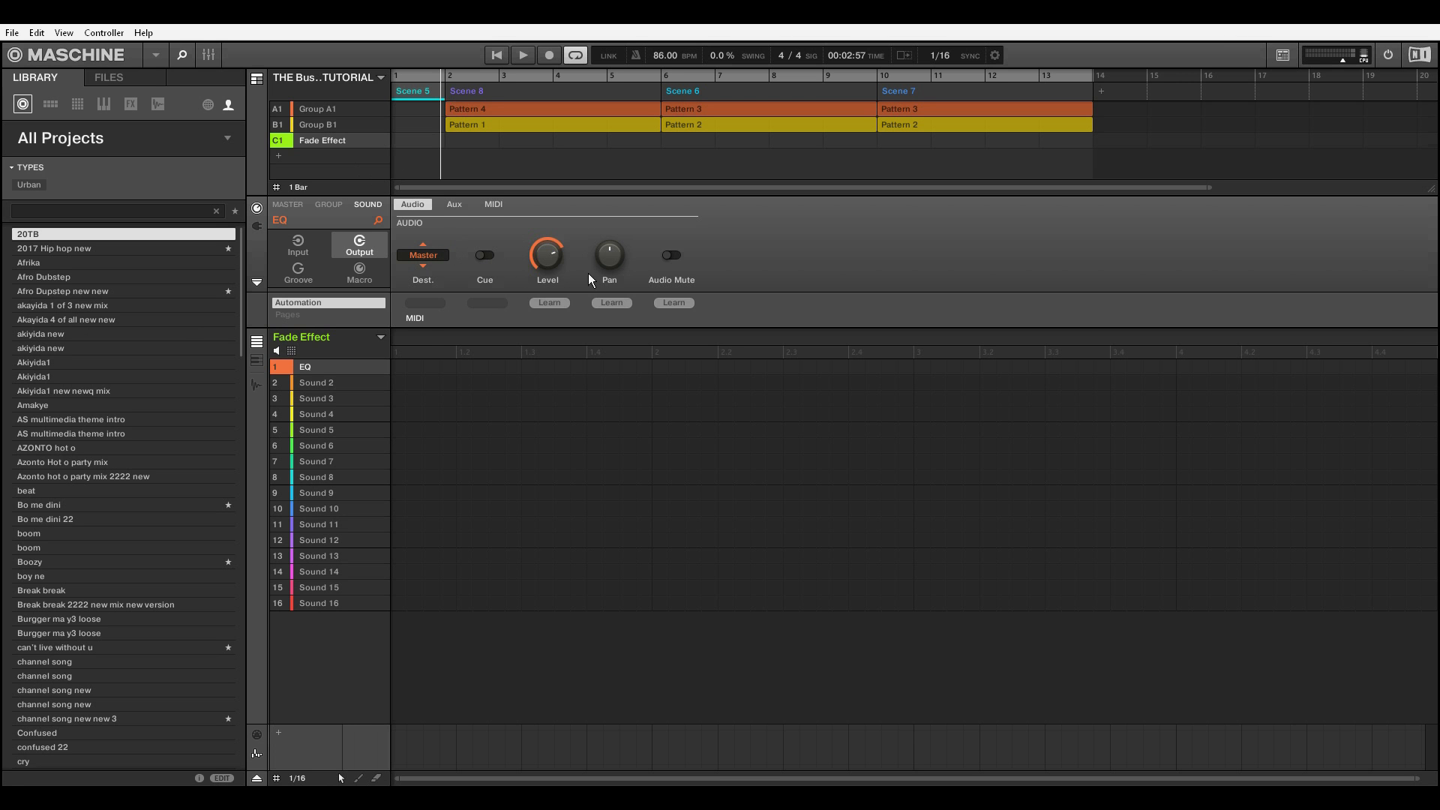